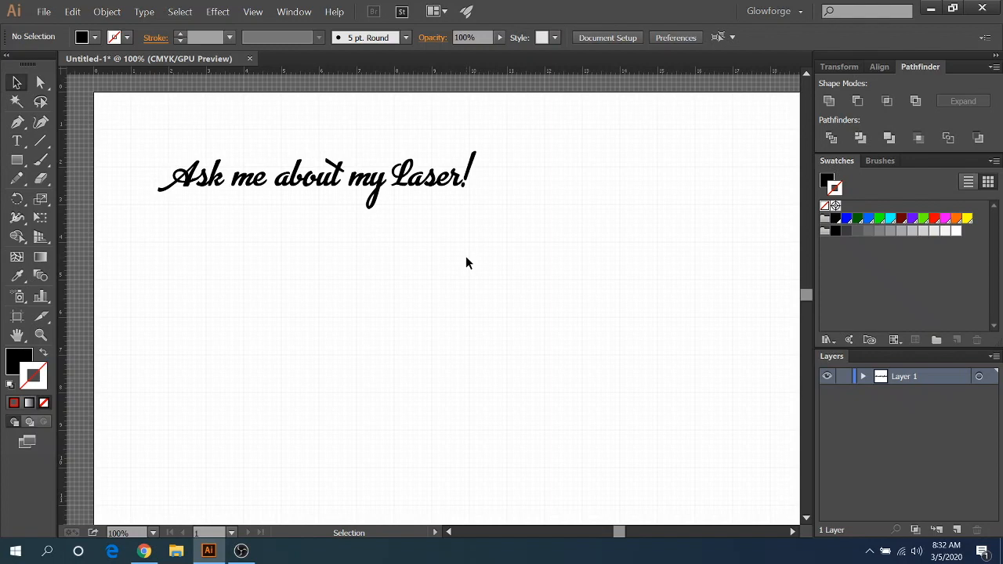
{"action": "mouse_move", "coordinate": [440, 247]}
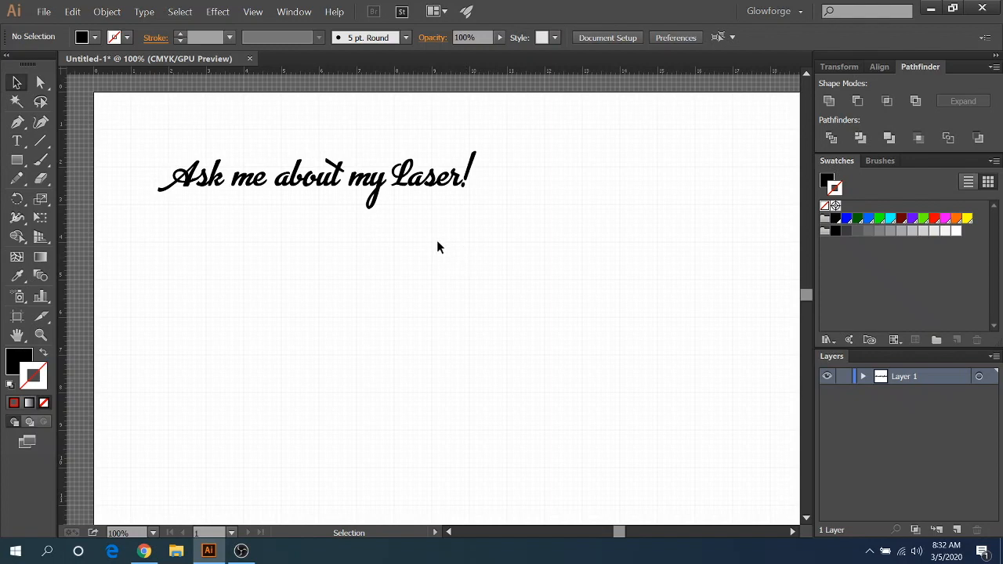
{"action": "mouse_move", "coordinate": [420, 180]}
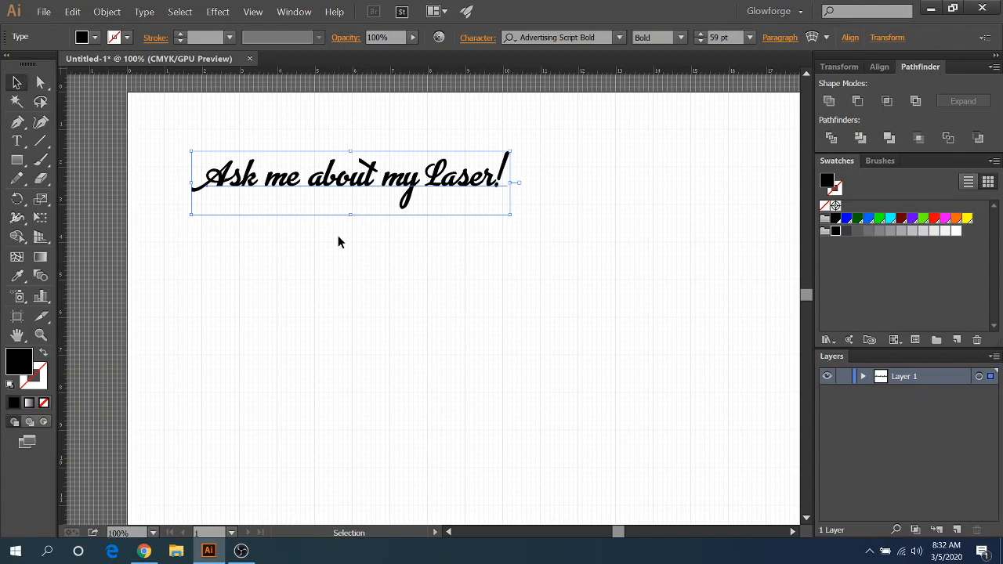
{"action": "mouse_move", "coordinate": [368, 197]}
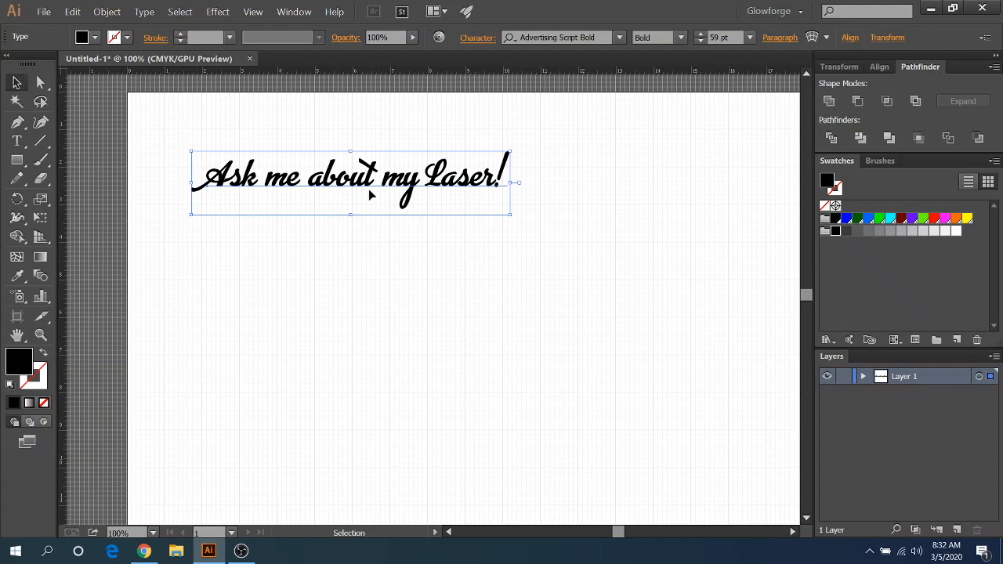
{"action": "mouse_move", "coordinate": [384, 198]}
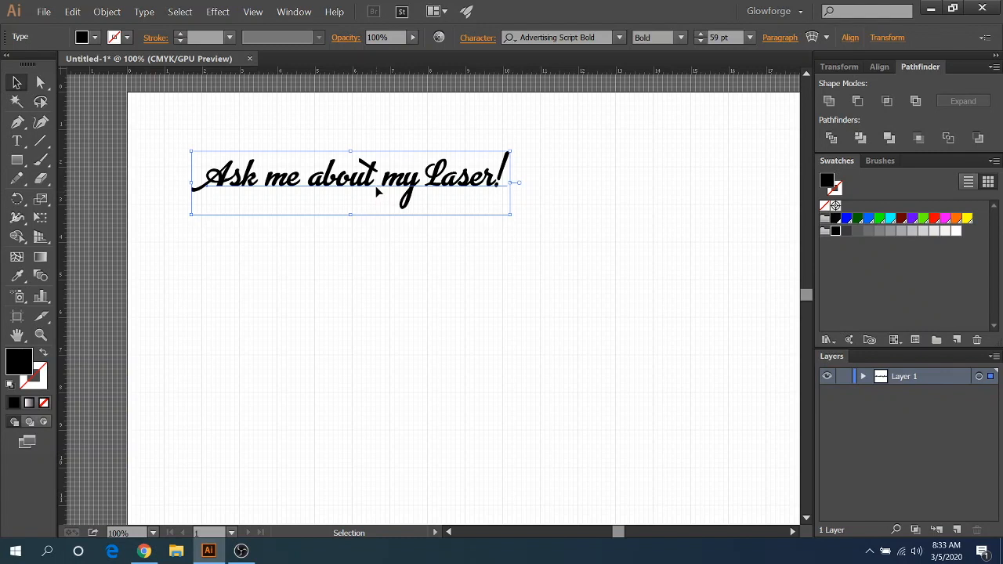
{"action": "mouse_move", "coordinate": [373, 212]}
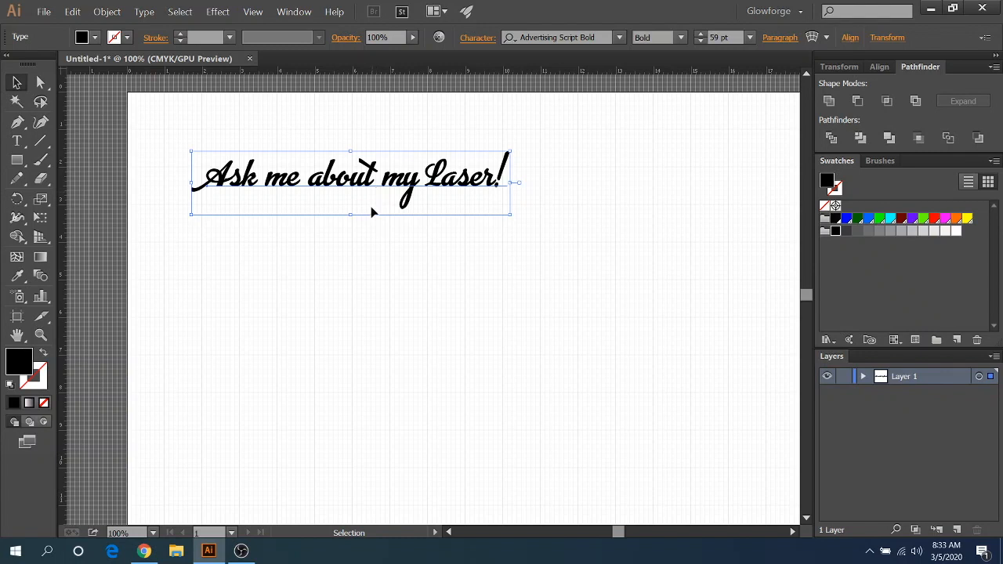
{"action": "mouse_move", "coordinate": [464, 234]}
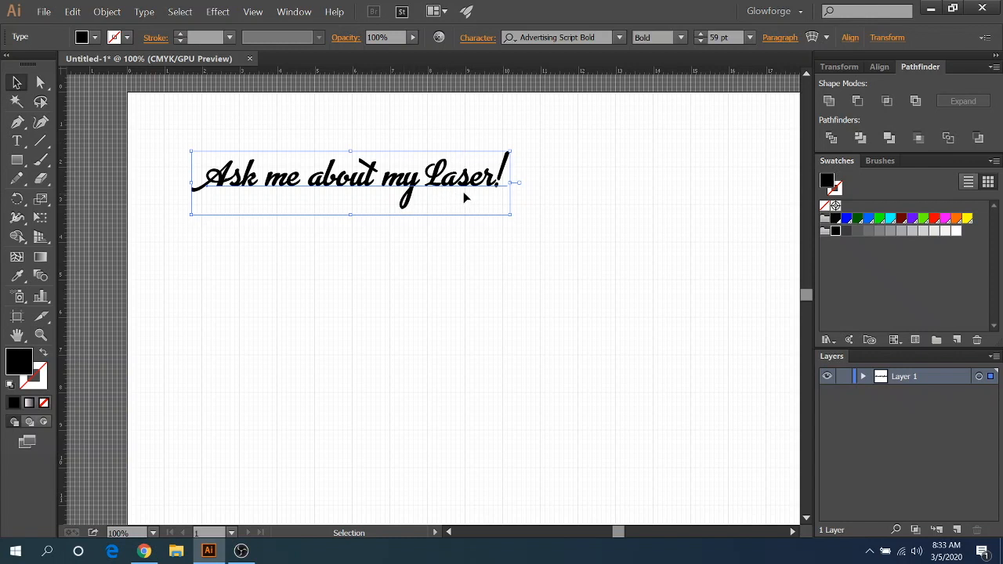
{"action": "mouse_move", "coordinate": [414, 183]}
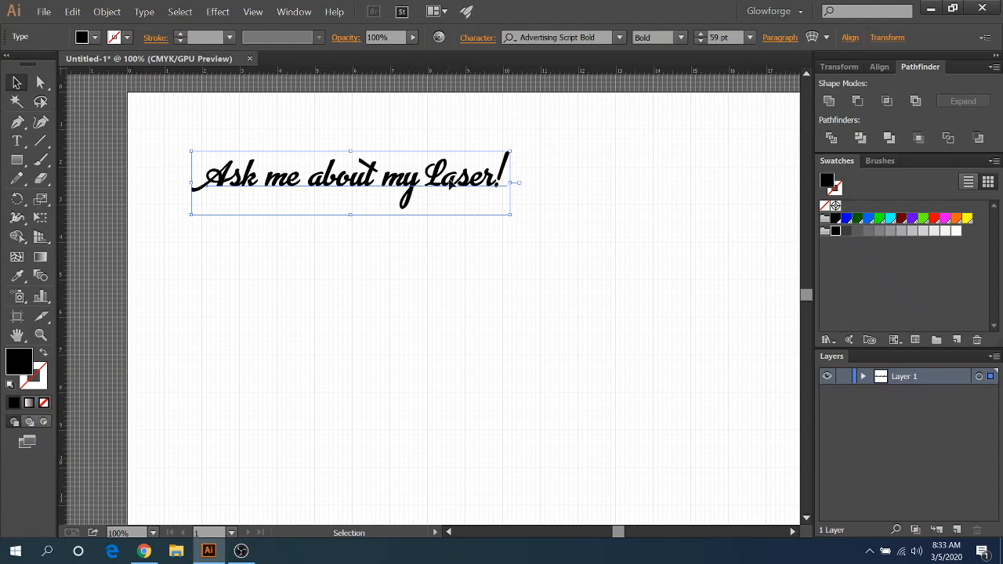
{"action": "mouse_move", "coordinate": [223, 189]}
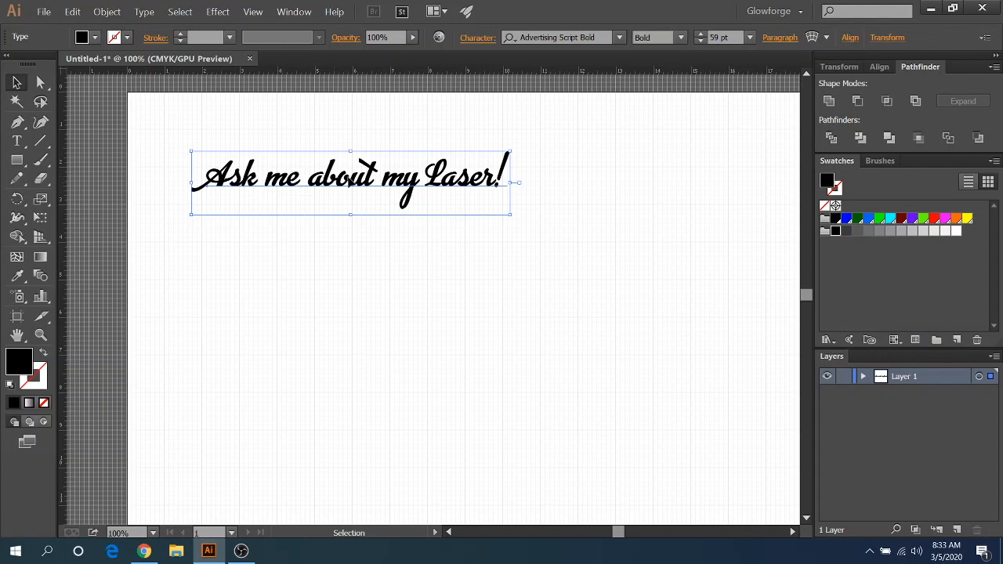
{"action": "mouse_move", "coordinate": [434, 180]}
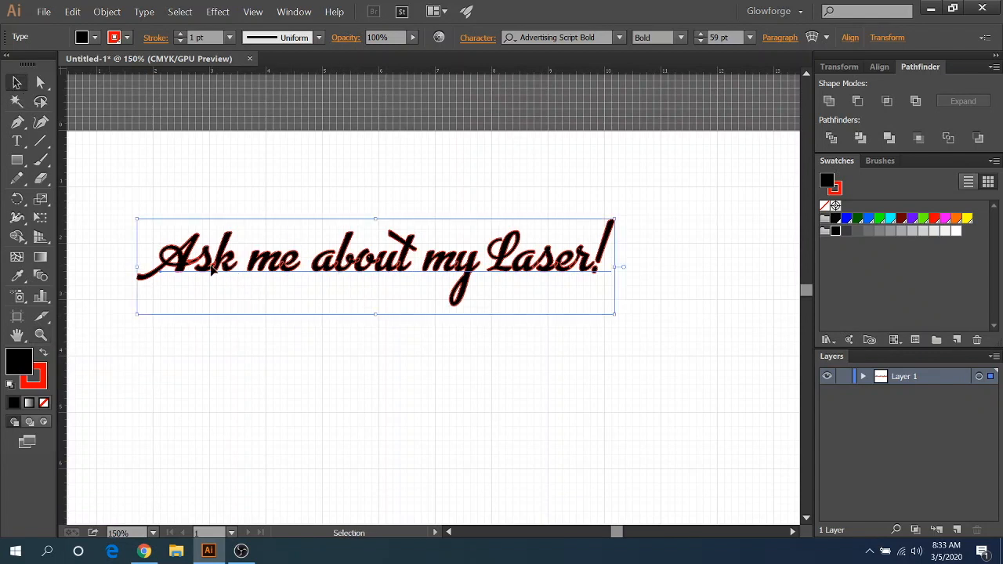
{"action": "mouse_move", "coordinate": [483, 273]}
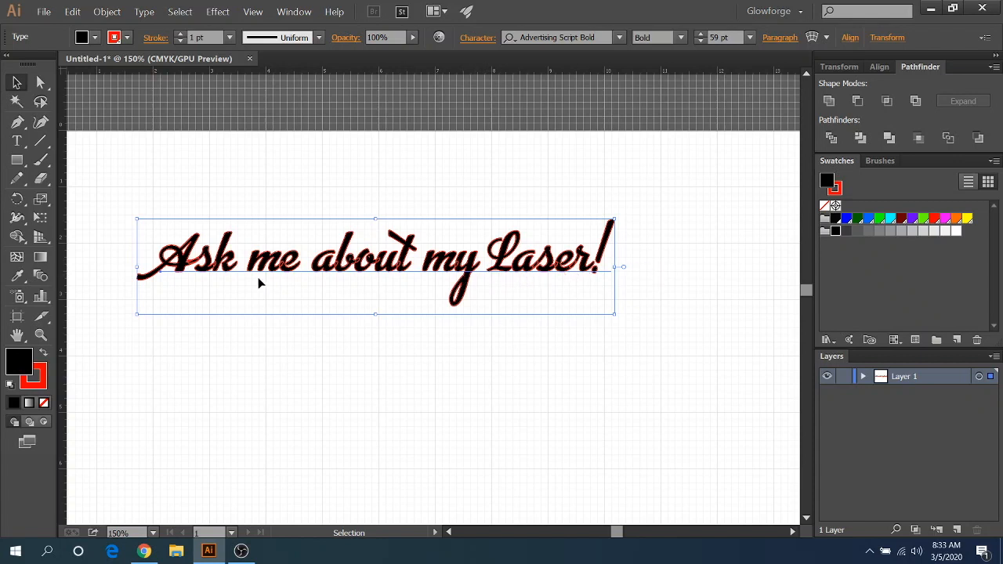
{"action": "mouse_move", "coordinate": [455, 275]}
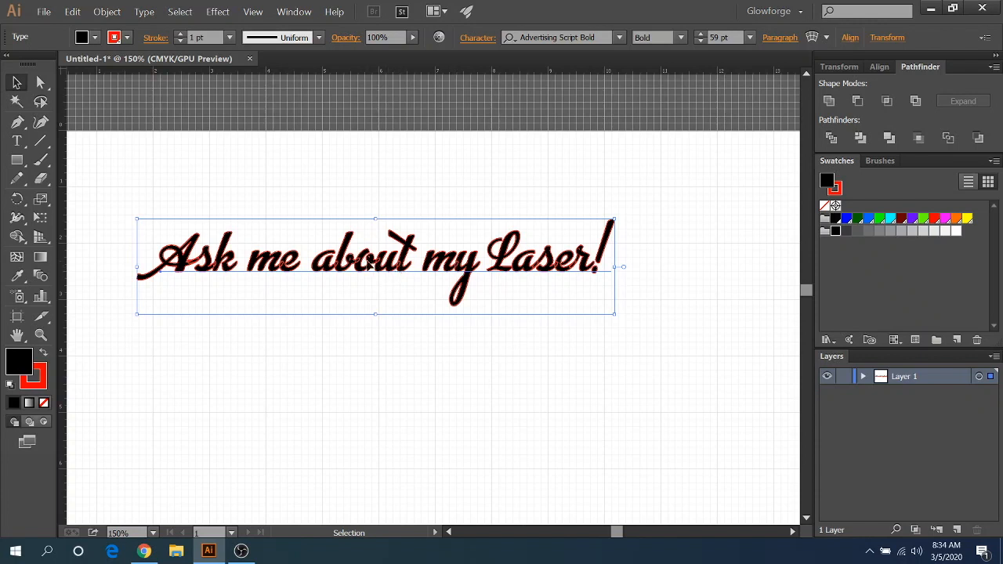
{"action": "mouse_move", "coordinate": [315, 285]}
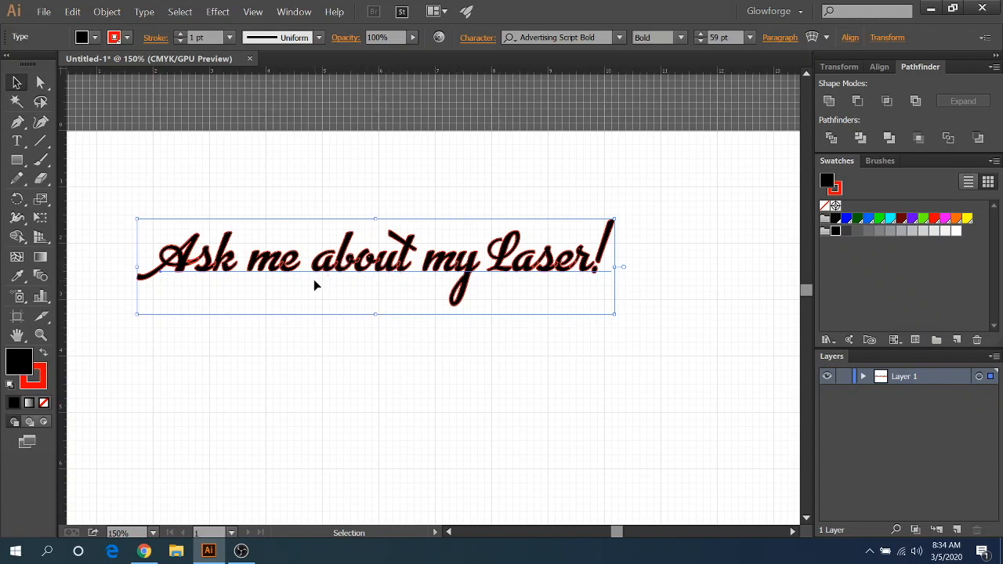
{"action": "mouse_move", "coordinate": [495, 191]}
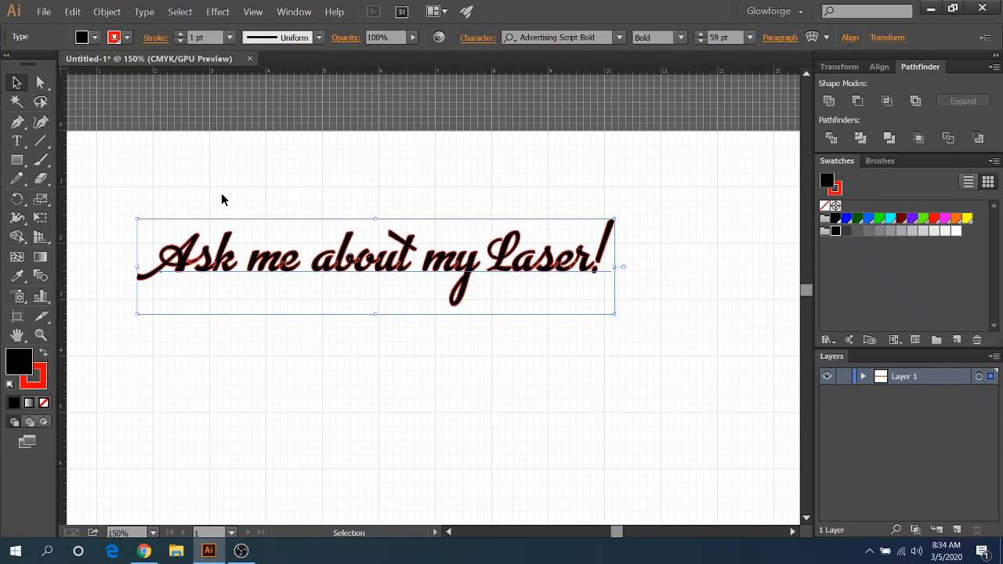
{"action": "mouse_move", "coordinate": [168, 287]}
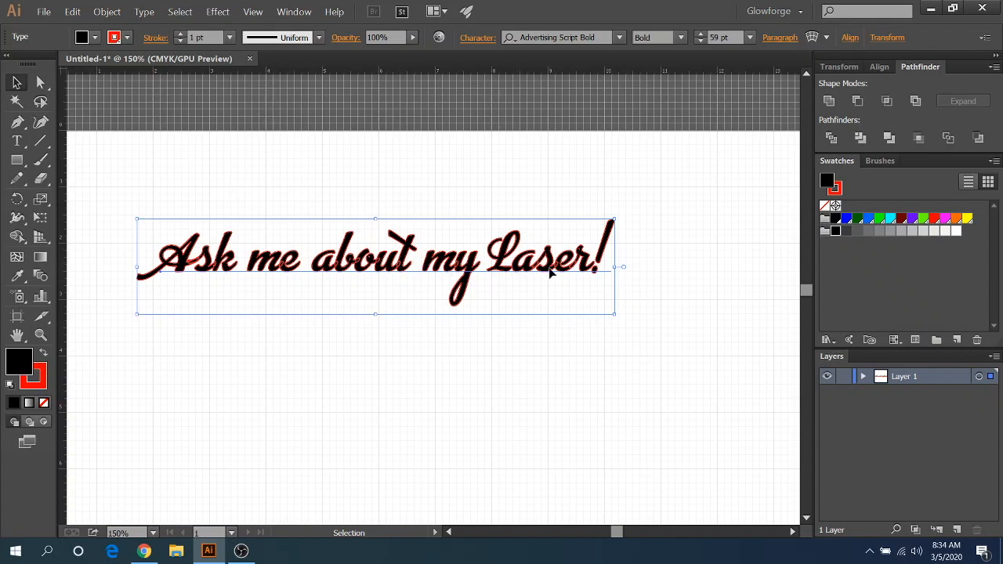
{"action": "mouse_move", "coordinate": [518, 275]}
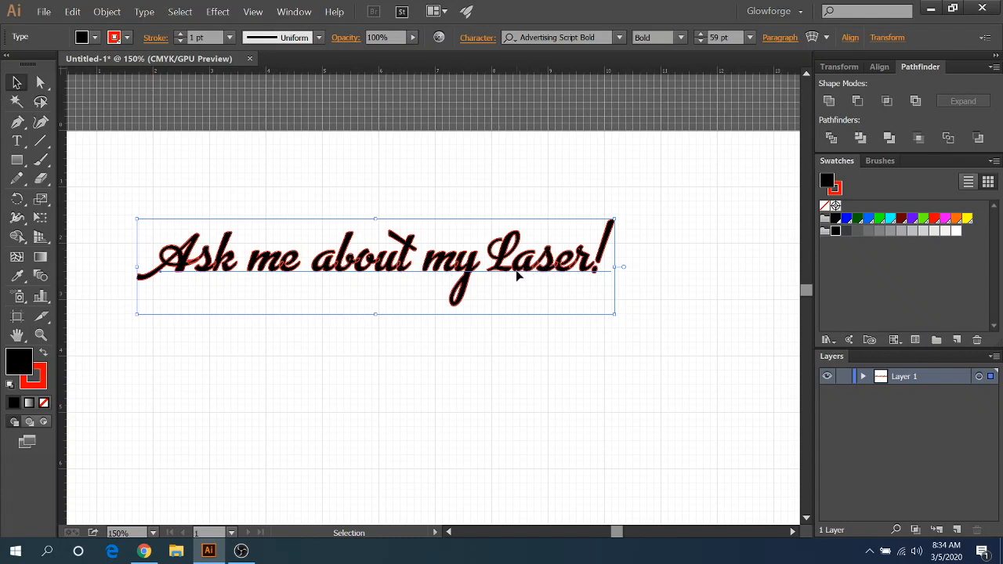
{"action": "mouse_move", "coordinate": [404, 285]}
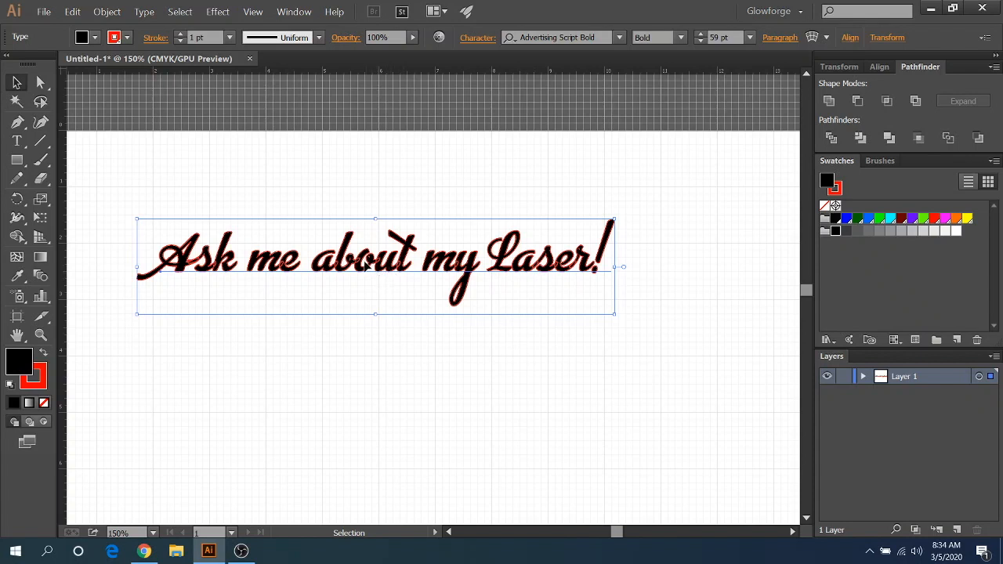
{"action": "mouse_move", "coordinate": [357, 226]}
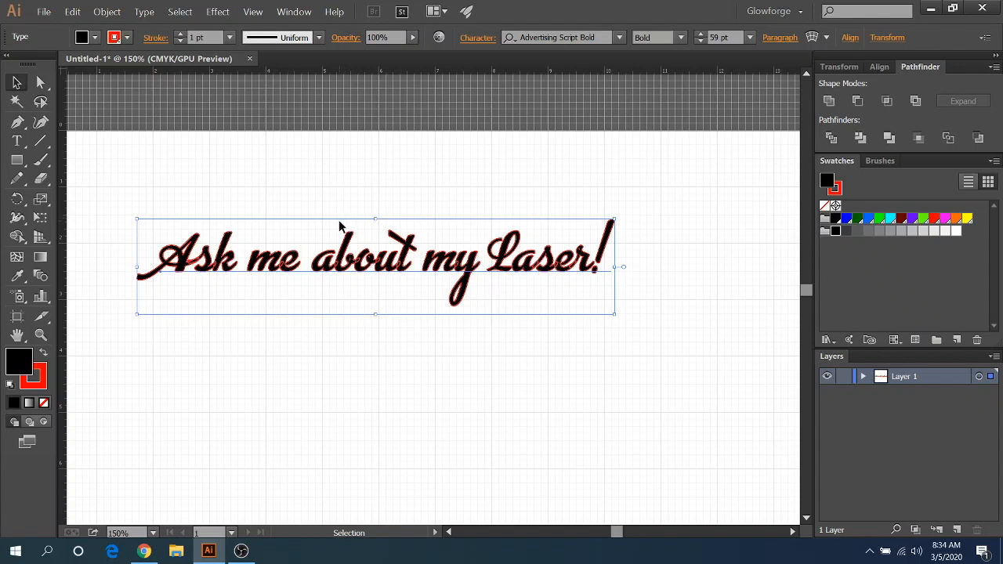
{"action": "mouse_move", "coordinate": [304, 216]}
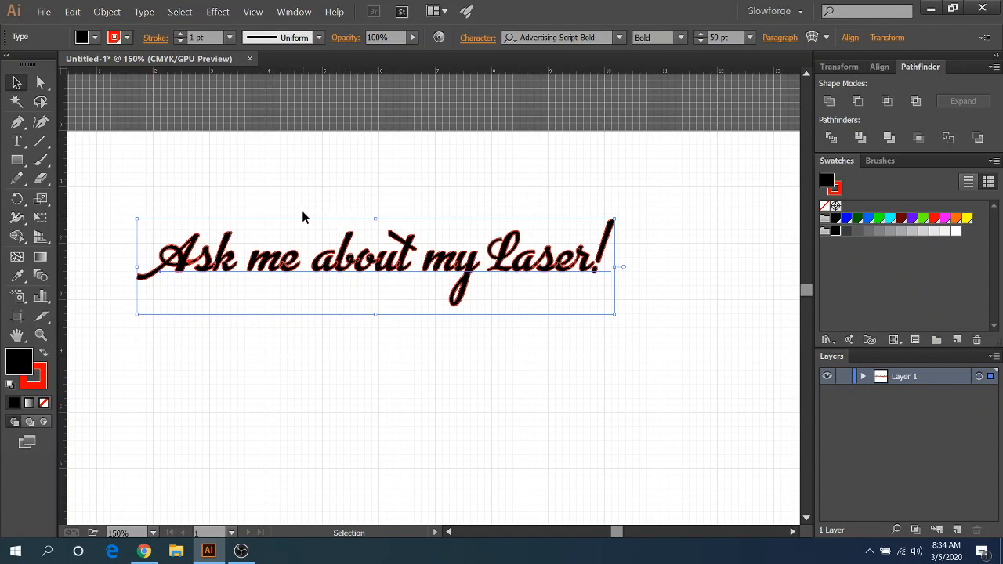
{"action": "mouse_move", "coordinate": [263, 236]}
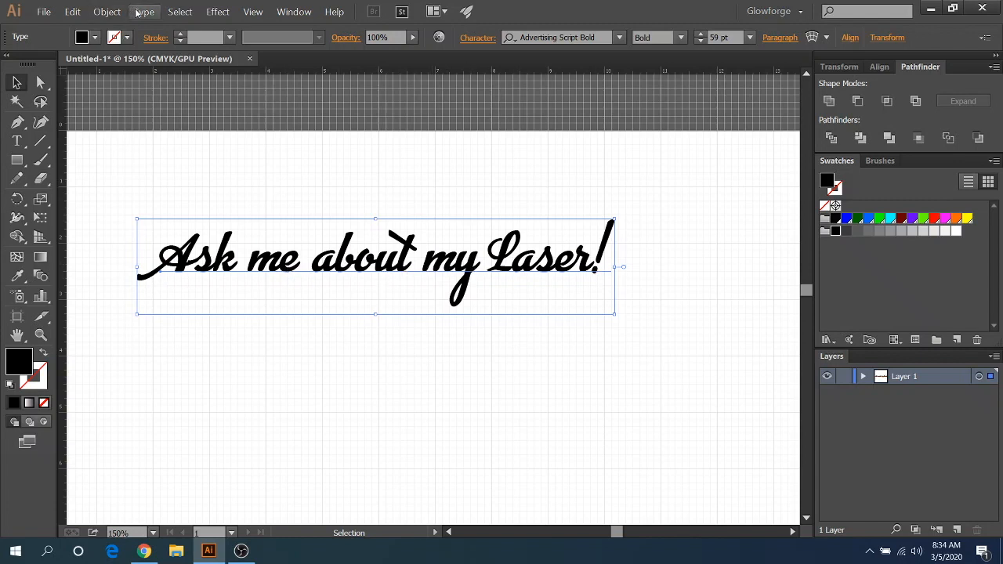
Convert the 'Ask me about my Laser!' script text to outlined vector shapes via Create Outlines
{"action": "left_click", "coordinate": [144, 11]}
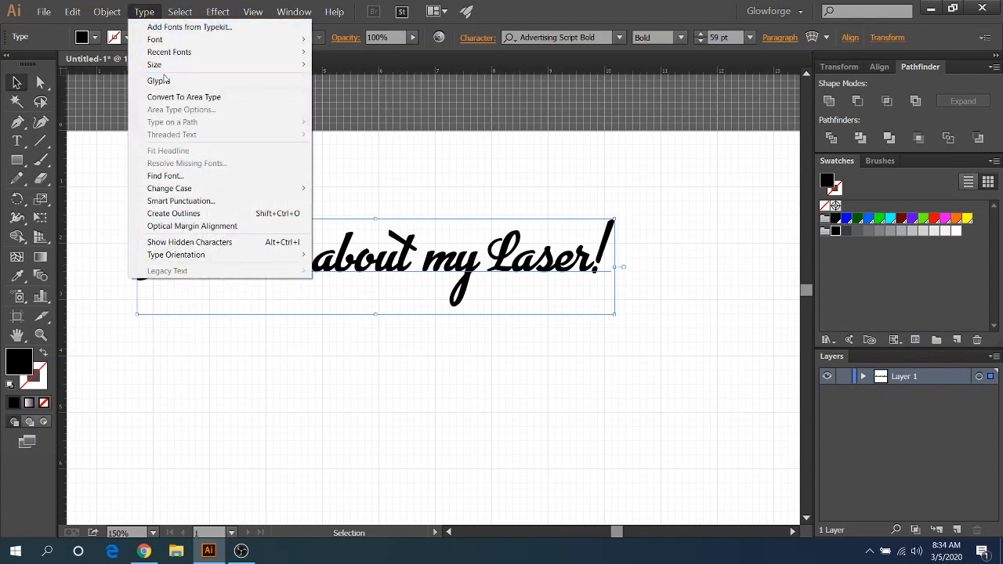
{"action": "mouse_move", "coordinate": [173, 213]}
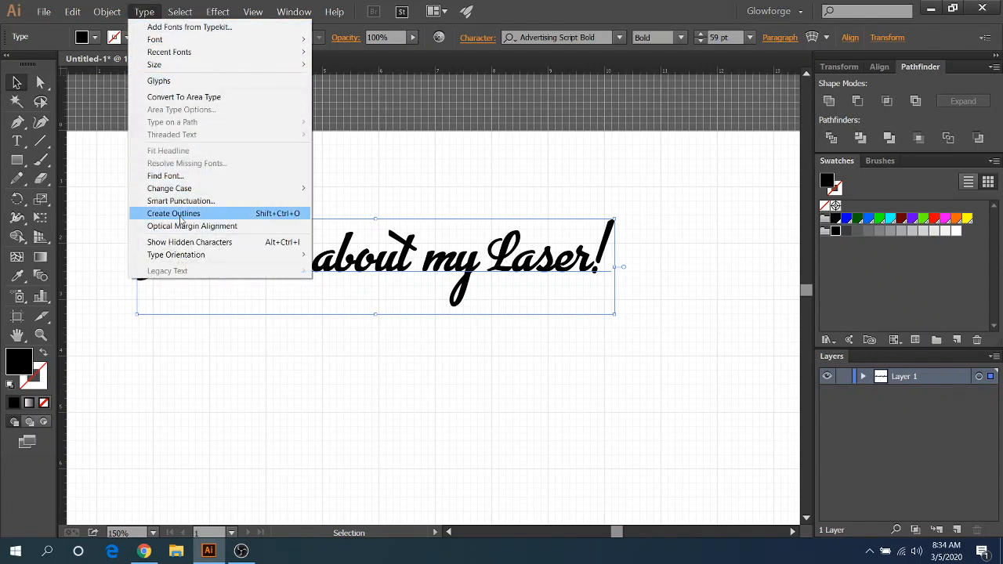
{"action": "left_click", "coordinate": [173, 213]}
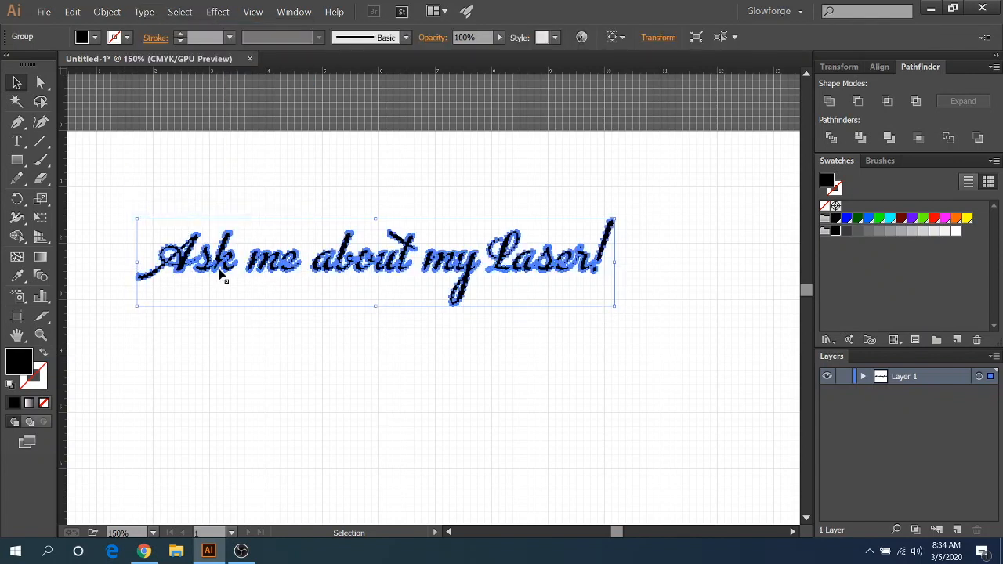
{"action": "mouse_move", "coordinate": [574, 273]}
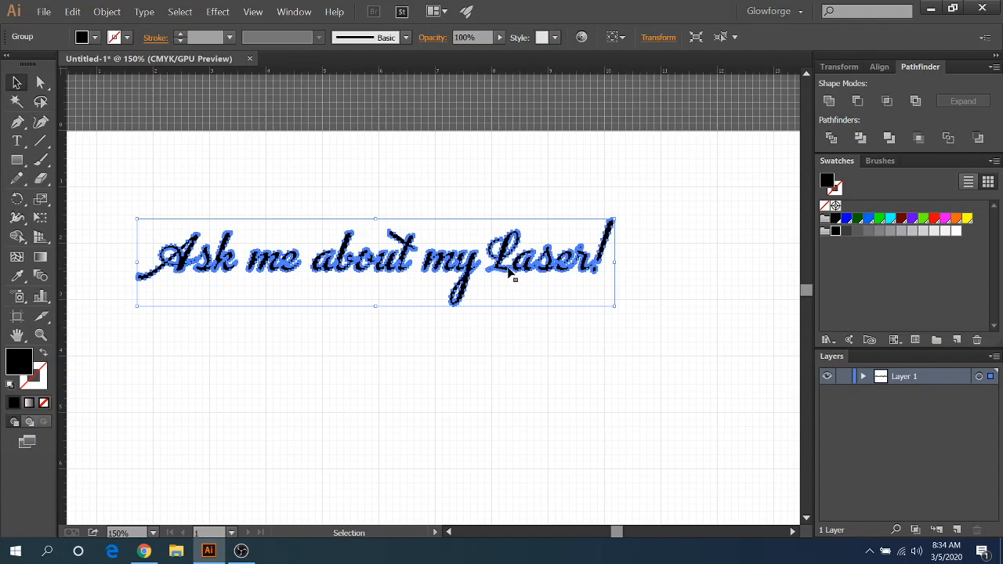
{"action": "mouse_move", "coordinate": [445, 275]}
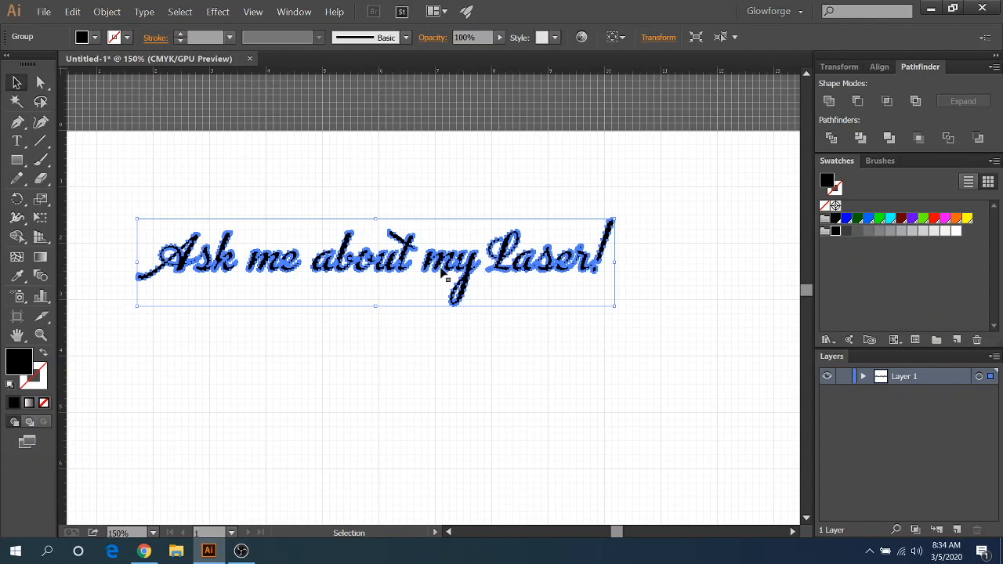
{"action": "mouse_move", "coordinate": [586, 269]}
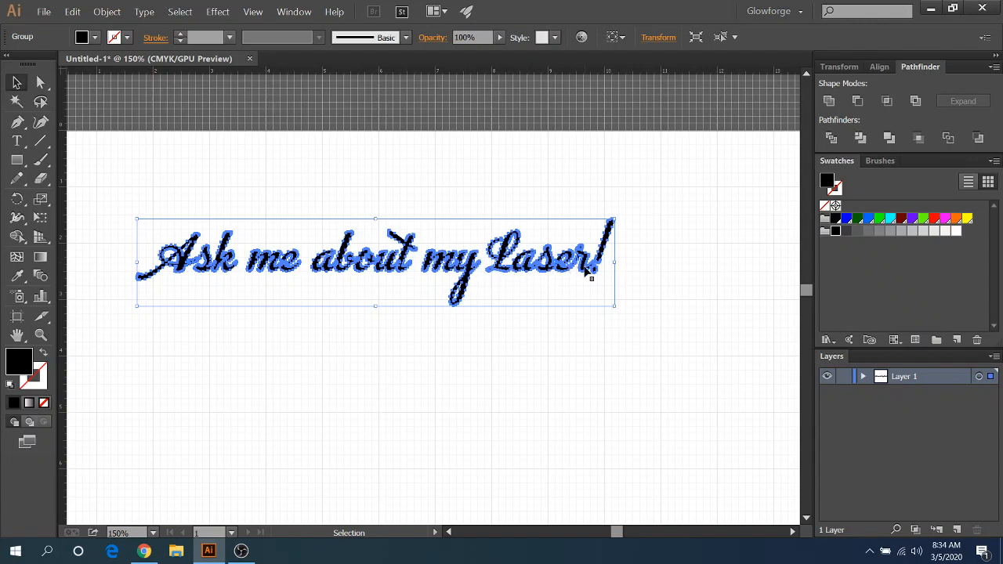
{"action": "mouse_move", "coordinate": [829, 101]}
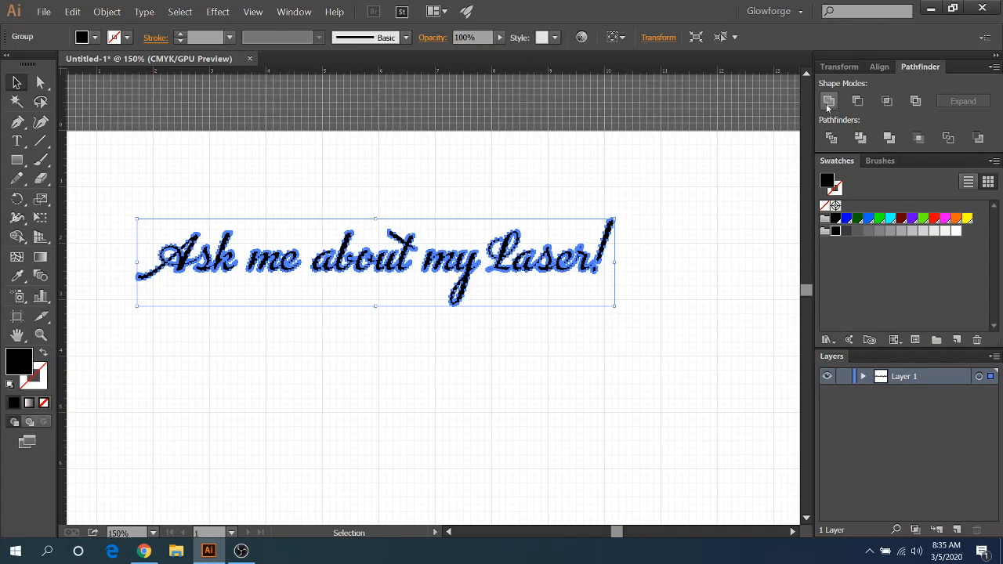
{"action": "mouse_move", "coordinate": [454, 309]}
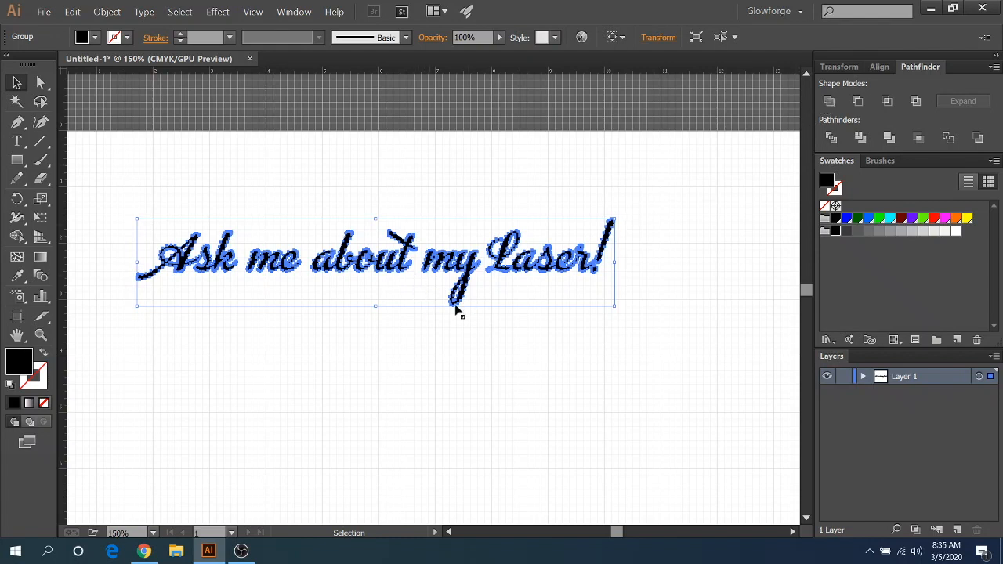
Set the outlined text group's stroke to None so the letters are solid black
{"action": "left_click", "coordinate": [125, 38]}
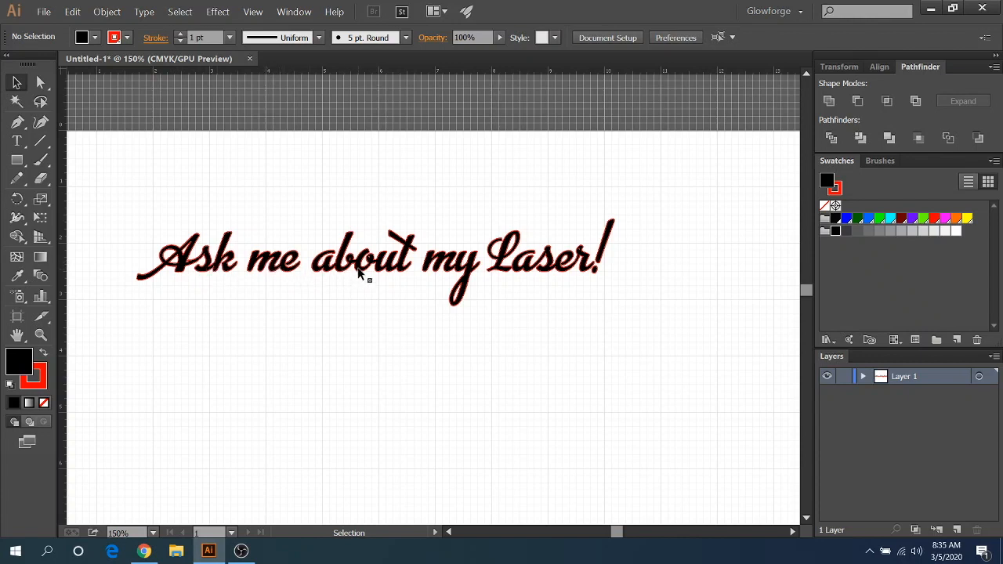
{"action": "mouse_move", "coordinate": [290, 273]}
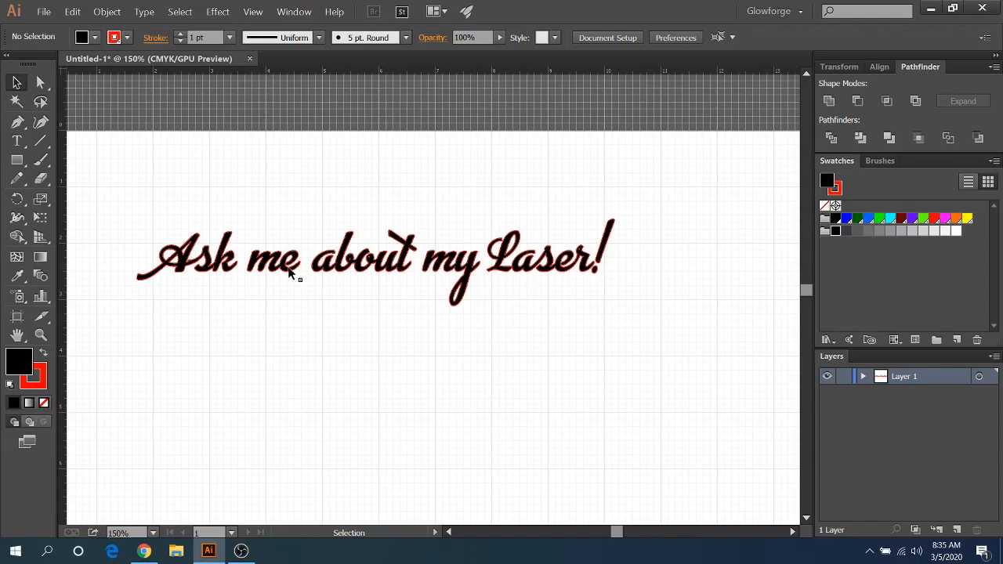
{"action": "mouse_move", "coordinate": [376, 220]}
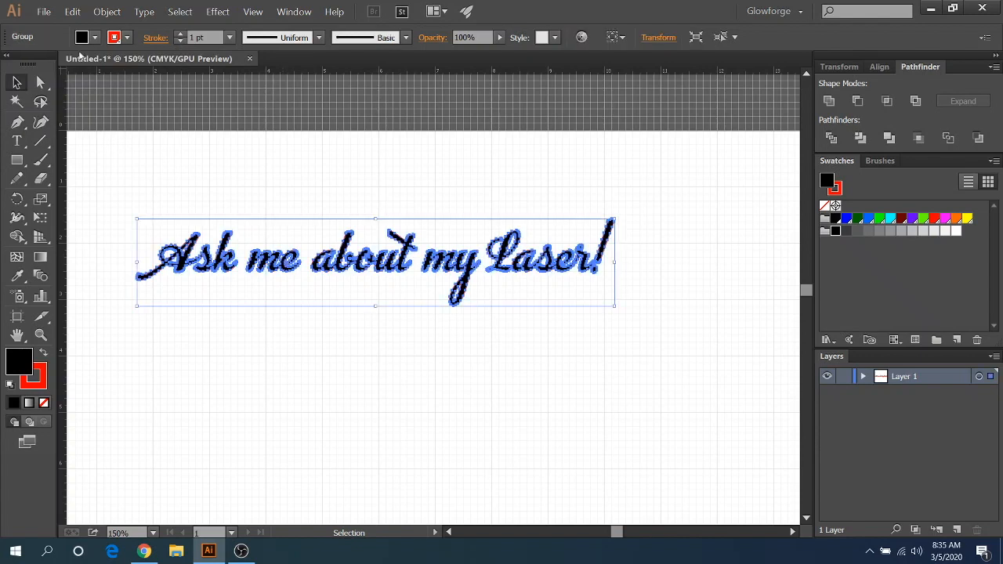
{"action": "left_click", "coordinate": [112, 38]}
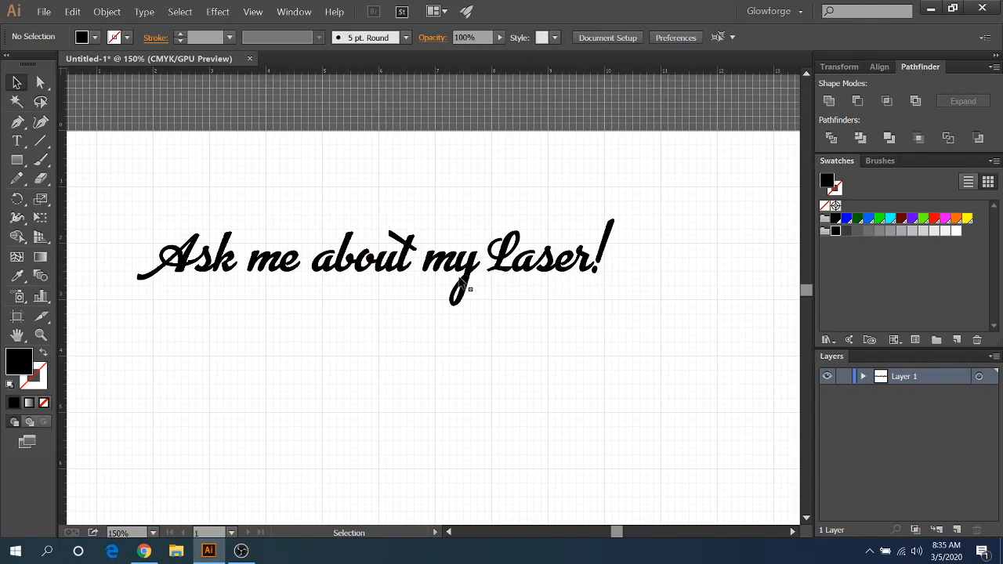
{"action": "mouse_move", "coordinate": [917, 81]}
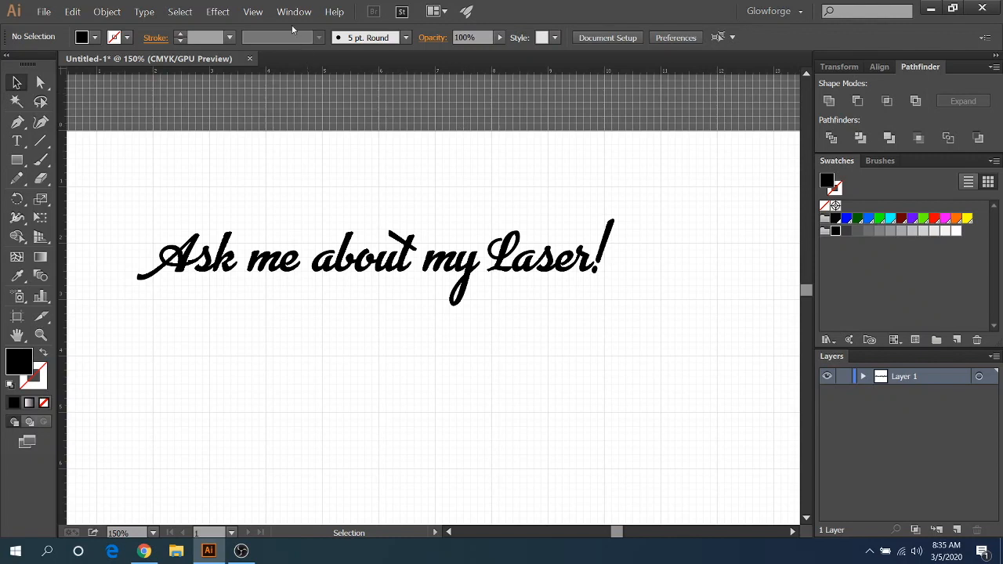
{"action": "left_click", "coordinate": [293, 12]}
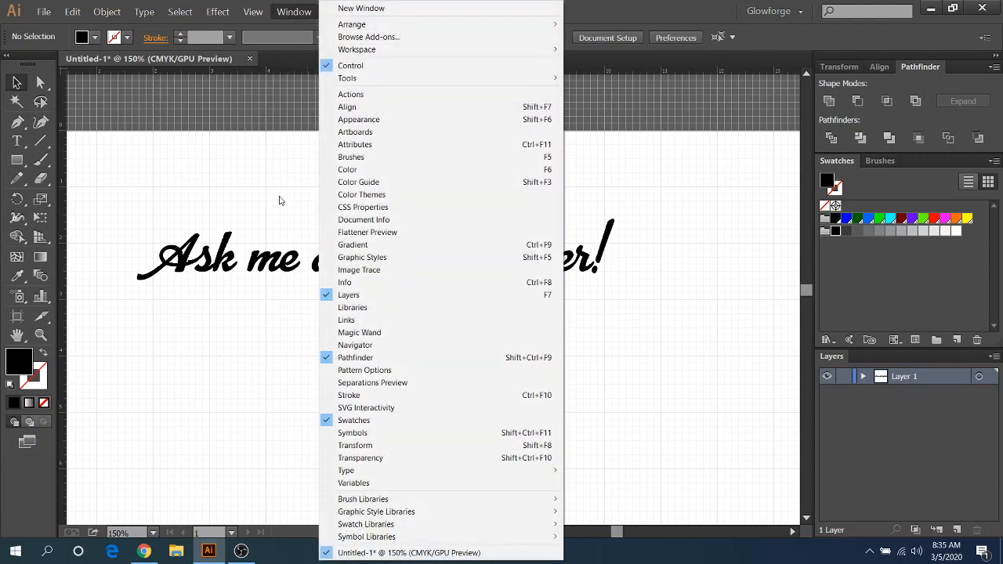
{"action": "mouse_move", "coordinate": [713, 254]}
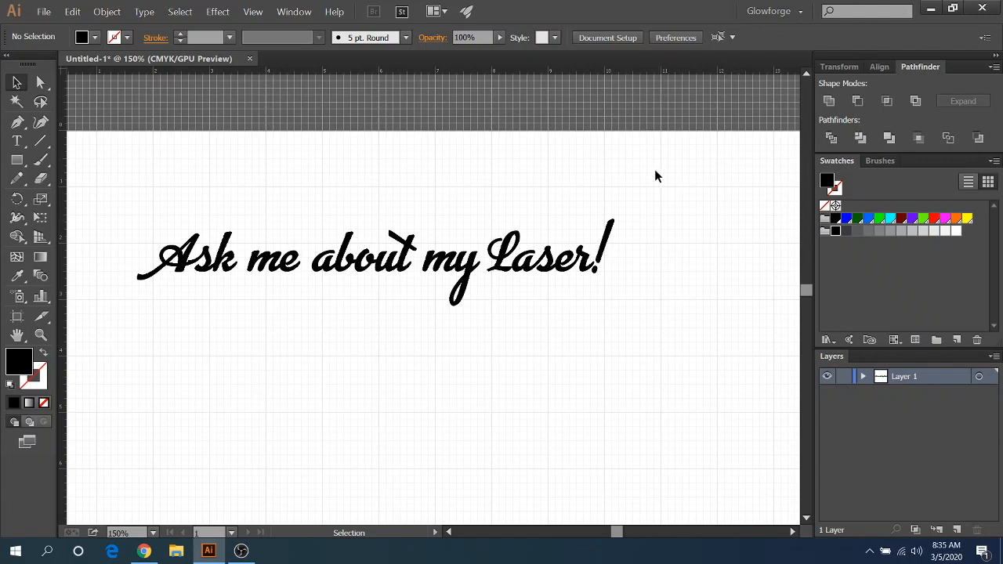
{"action": "mouse_move", "coordinate": [577, 168]}
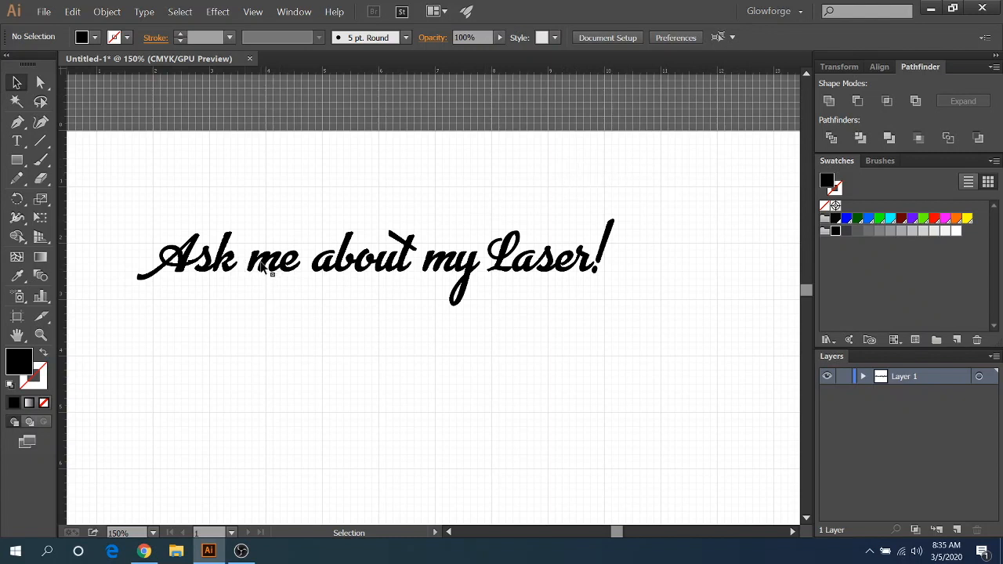
{"action": "left_click", "coordinate": [368, 259]}
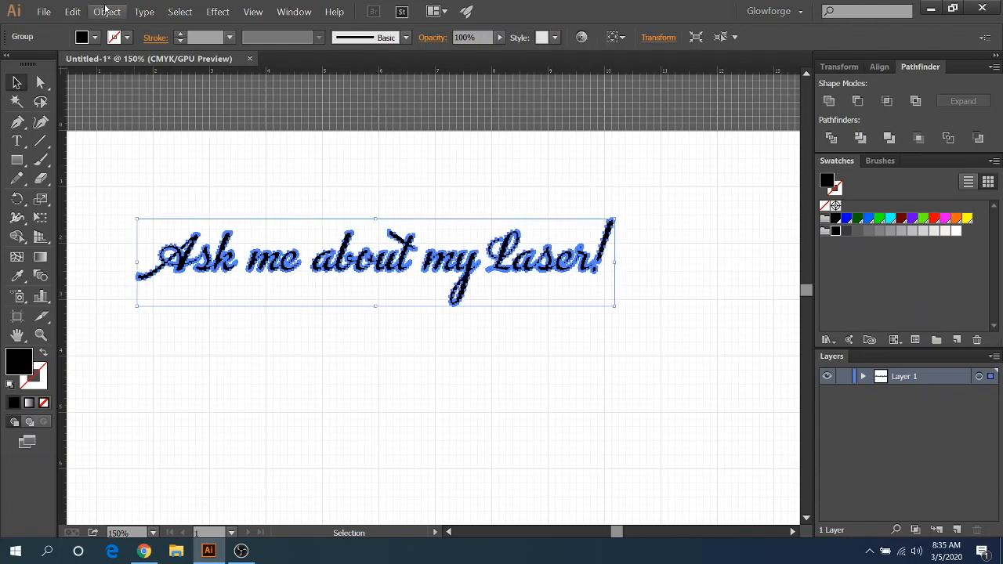
Apply Offset Path with default settings to build an enlarged silhouette around the lettering
{"action": "left_click", "coordinate": [106, 12]}
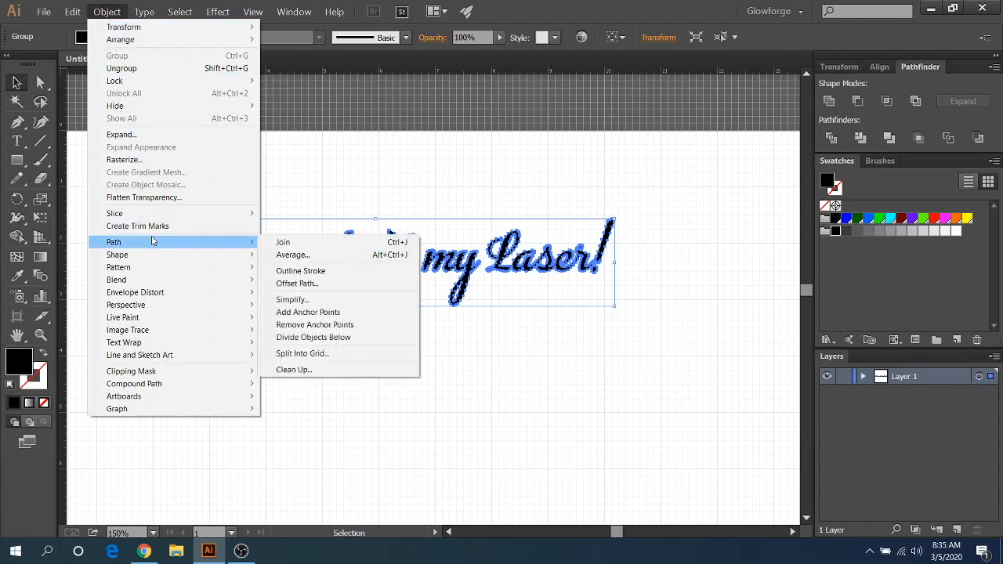
{"action": "mouse_move", "coordinate": [296, 284]}
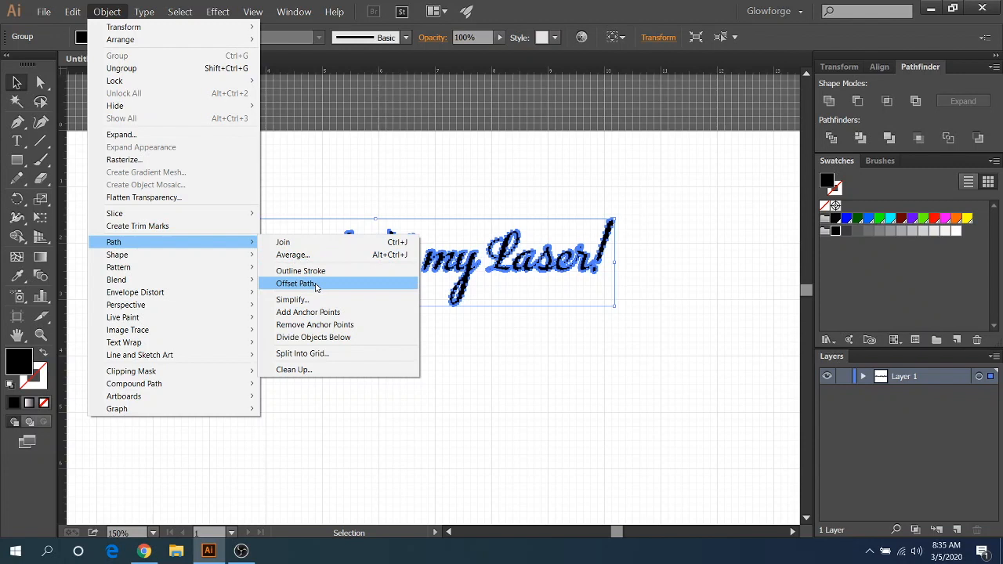
{"action": "left_click", "coordinate": [296, 284]}
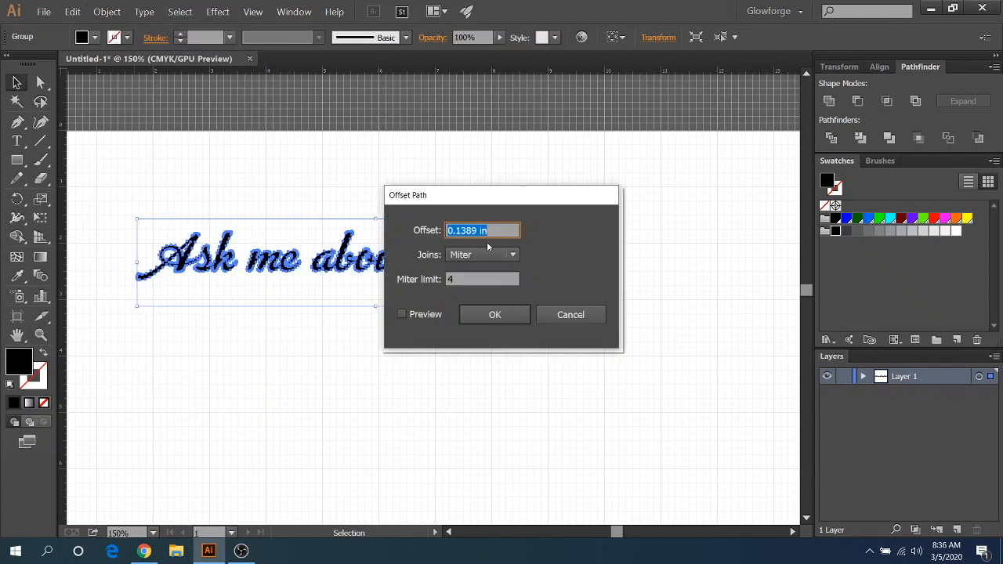
{"action": "mouse_move", "coordinate": [470, 247]}
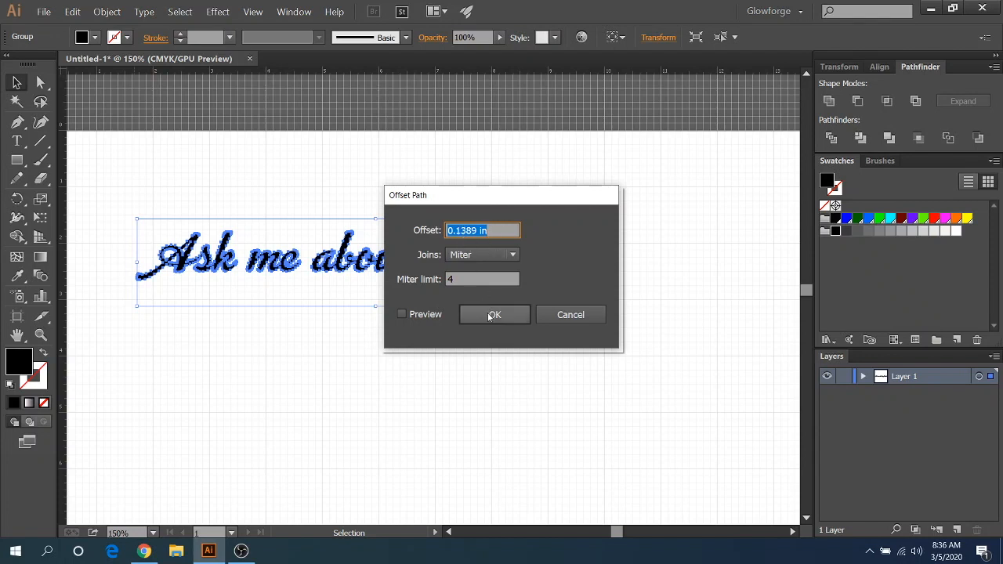
{"action": "left_click", "coordinate": [494, 313]}
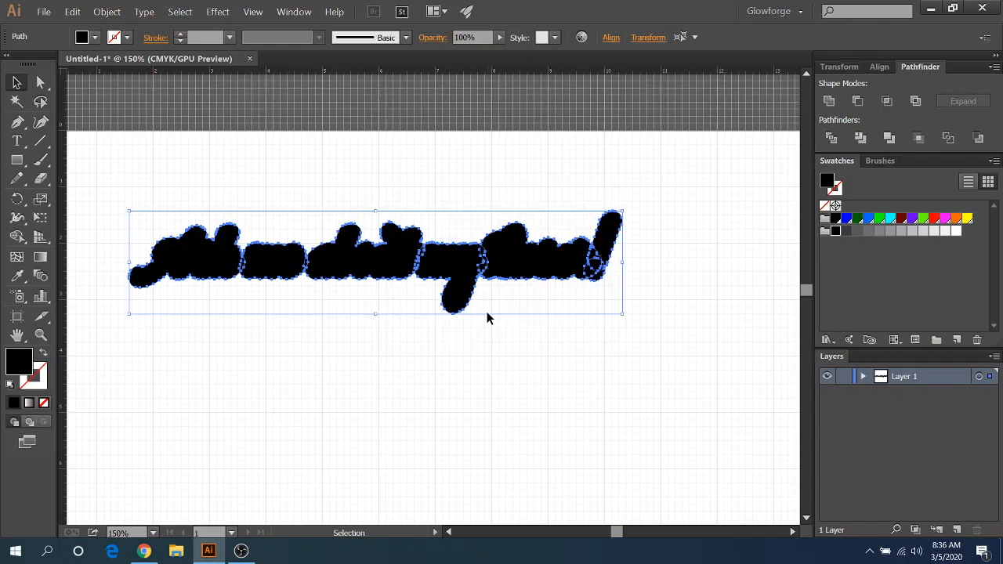
{"action": "mouse_move", "coordinate": [310, 266]}
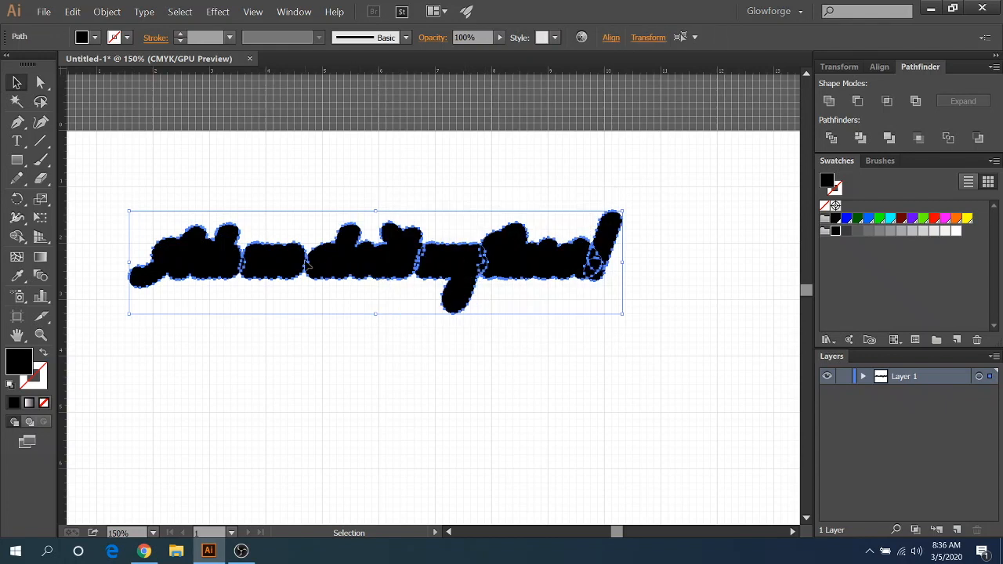
{"action": "mouse_move", "coordinate": [603, 276]}
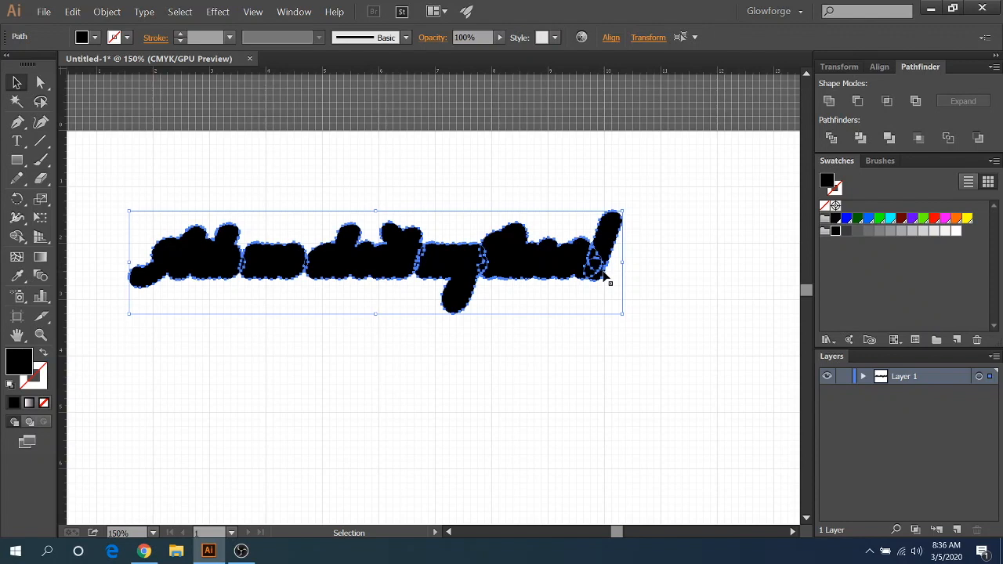
{"action": "mouse_move", "coordinate": [598, 146]}
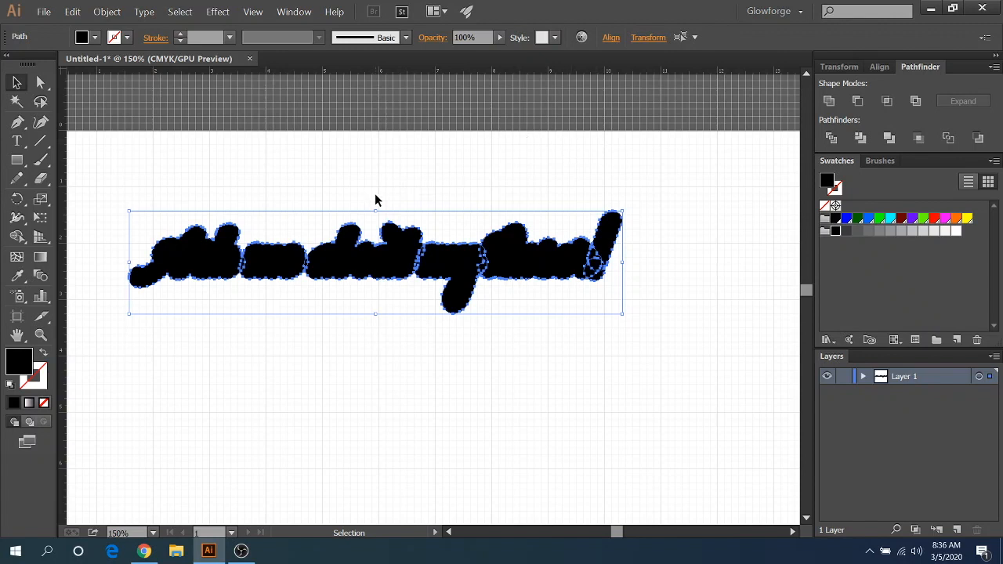
{"action": "mouse_move", "coordinate": [456, 288]}
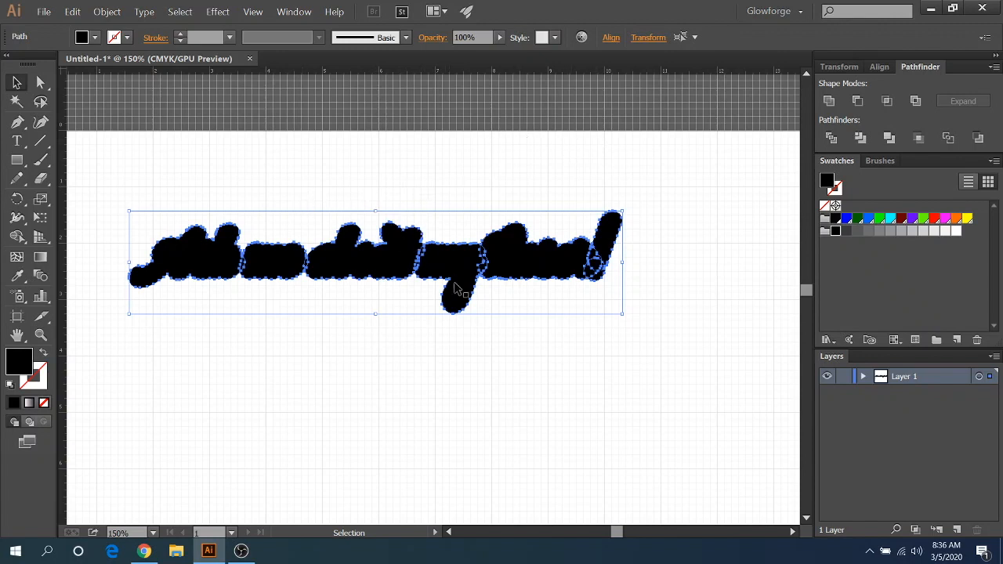
{"action": "mouse_move", "coordinate": [517, 307]}
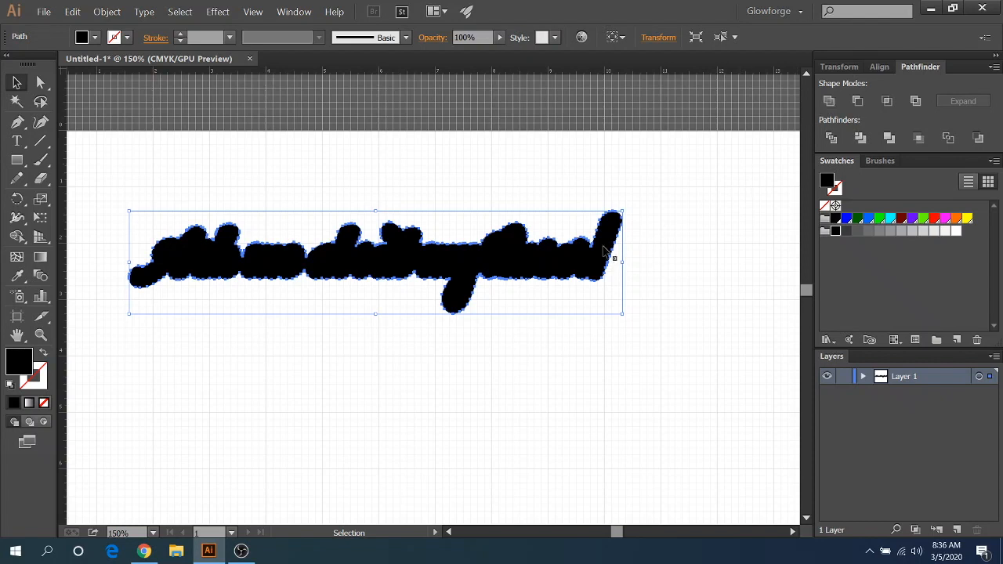
{"action": "mouse_move", "coordinate": [333, 264]}
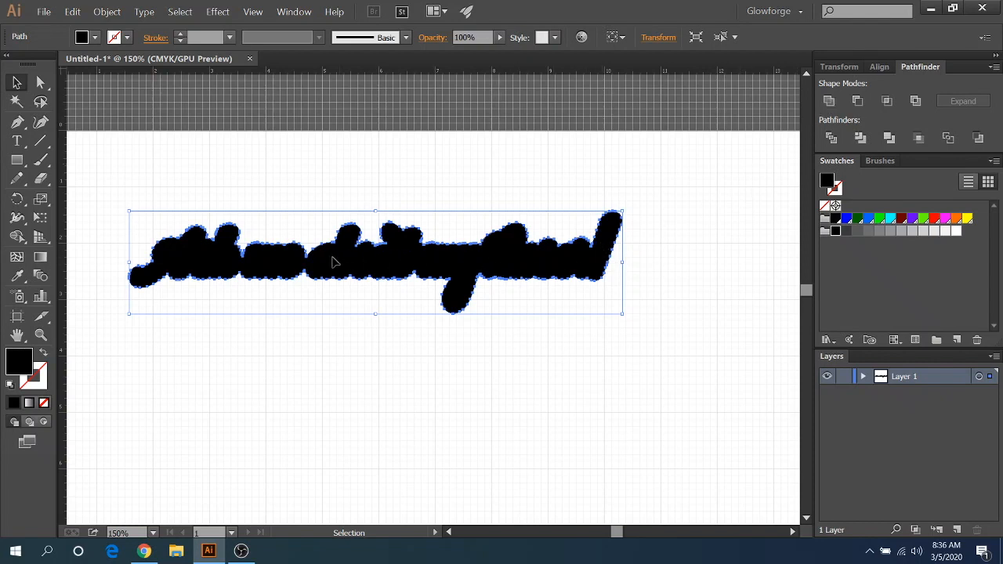
{"action": "mouse_move", "coordinate": [604, 282]}
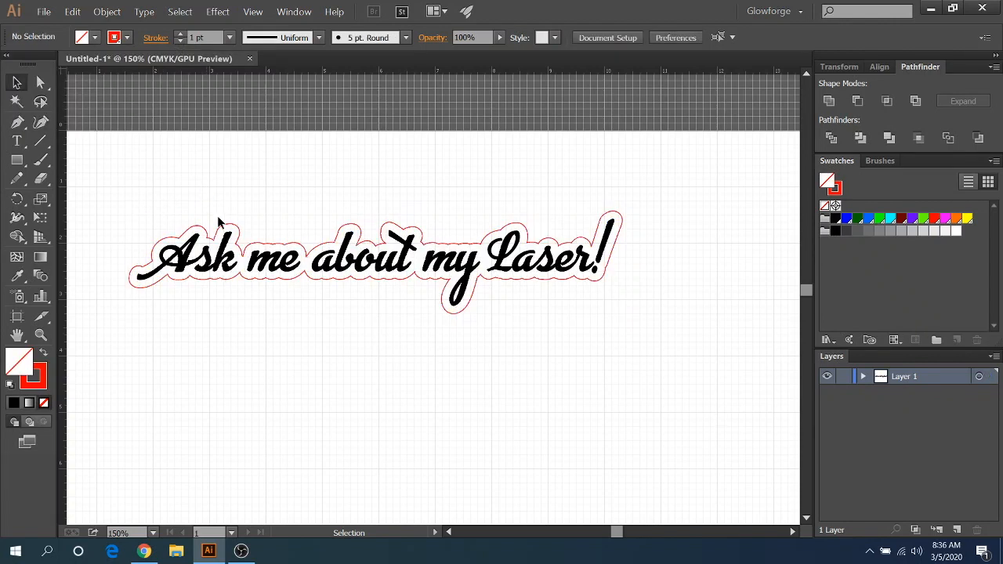
{"action": "mouse_move", "coordinate": [260, 285]}
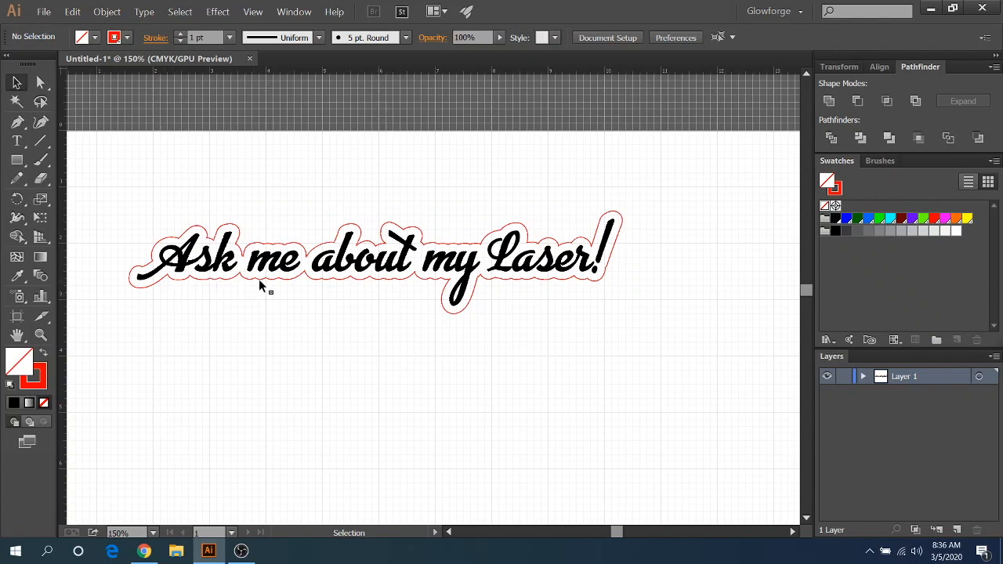
{"action": "mouse_move", "coordinate": [620, 293]}
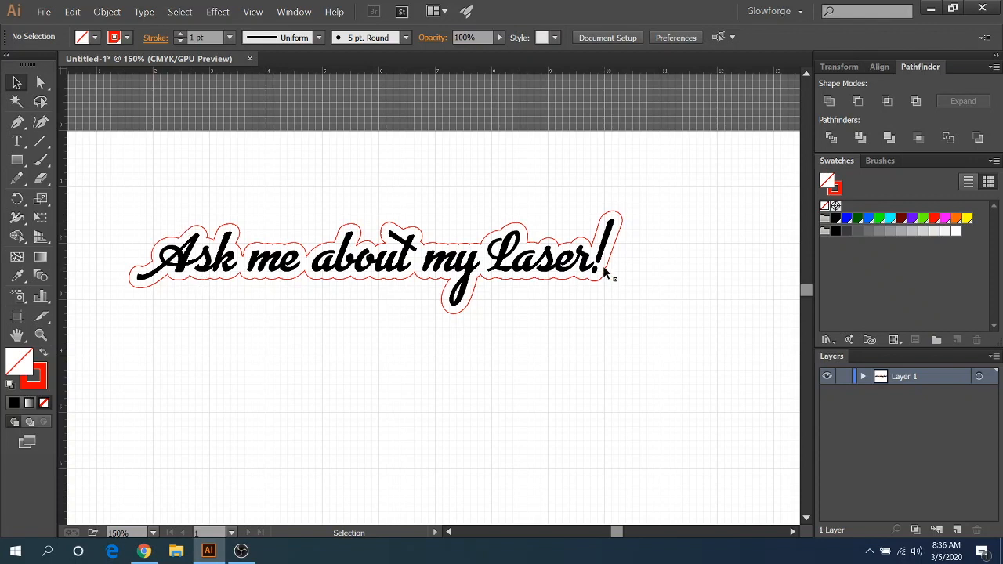
{"action": "mouse_move", "coordinate": [639, 288]}
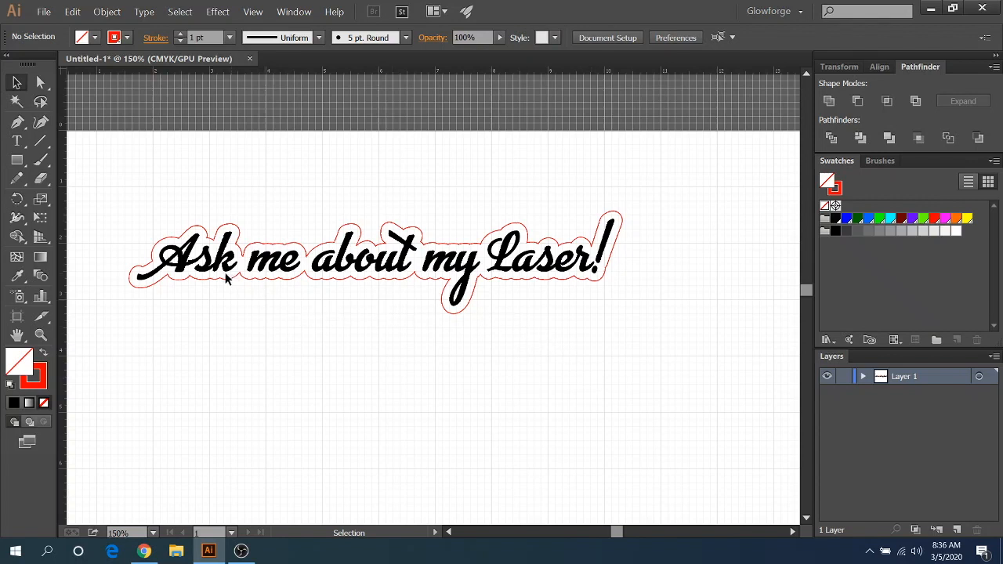
{"action": "mouse_move", "coordinate": [376, 288]}
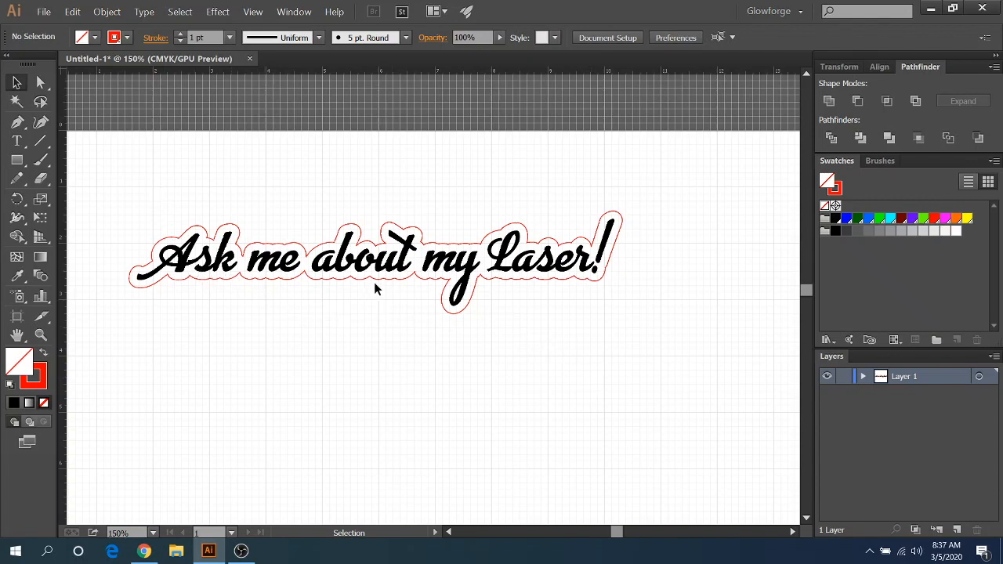
{"action": "mouse_move", "coordinate": [334, 289]}
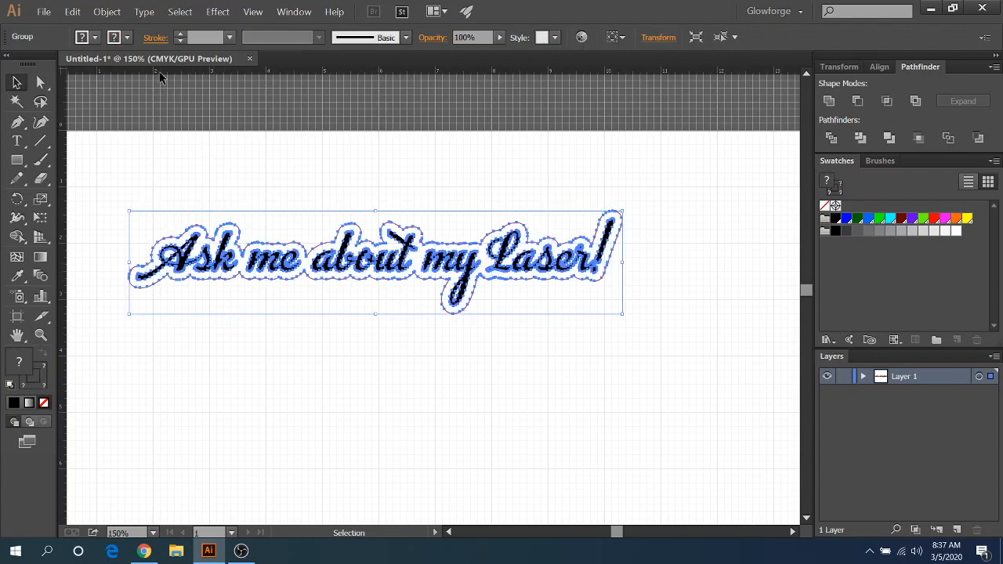
Ungroup the black script from its thin red offset cut outline
{"action": "left_click", "coordinate": [107, 12]}
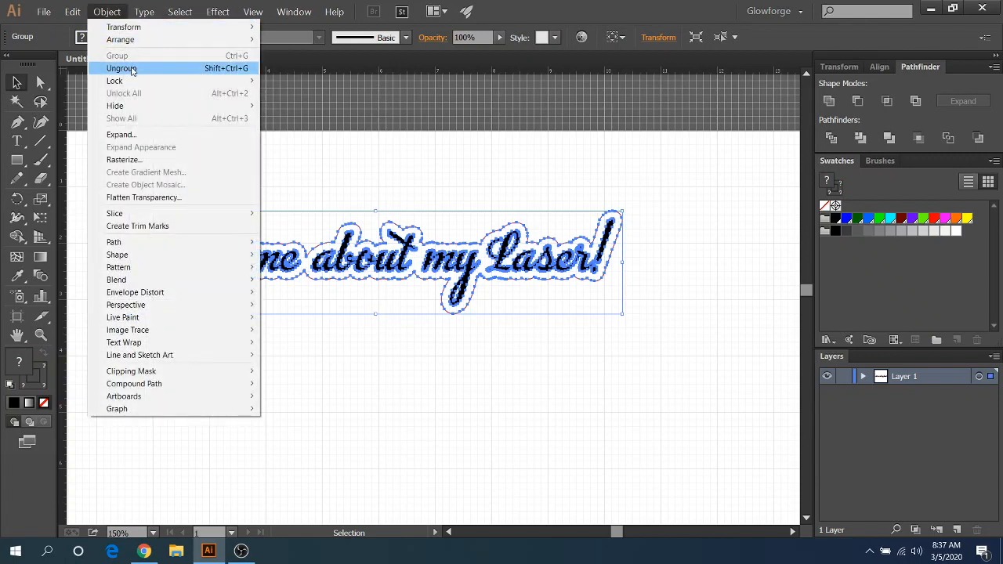
{"action": "left_click", "coordinate": [129, 69]}
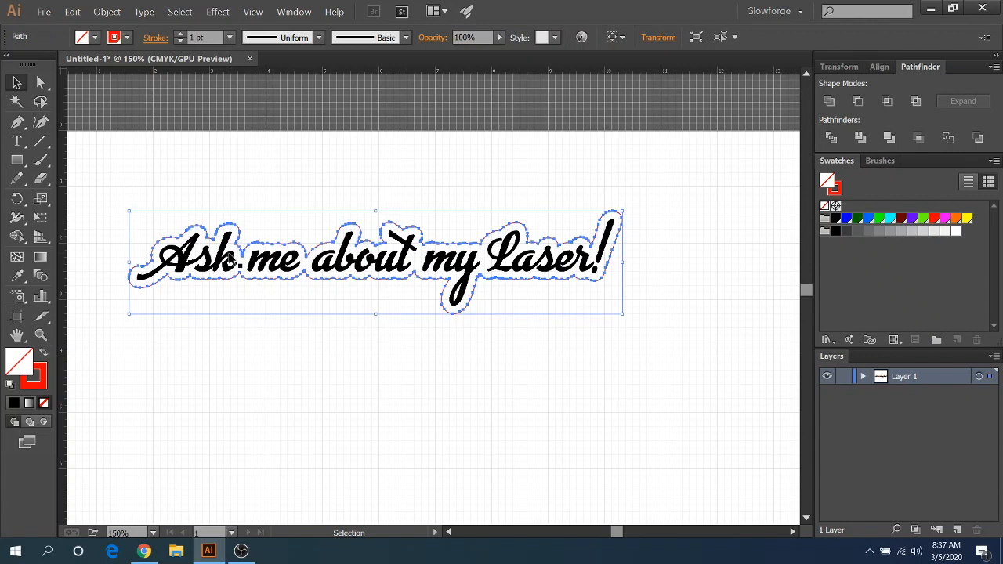
{"action": "mouse_move", "coordinate": [235, 270]}
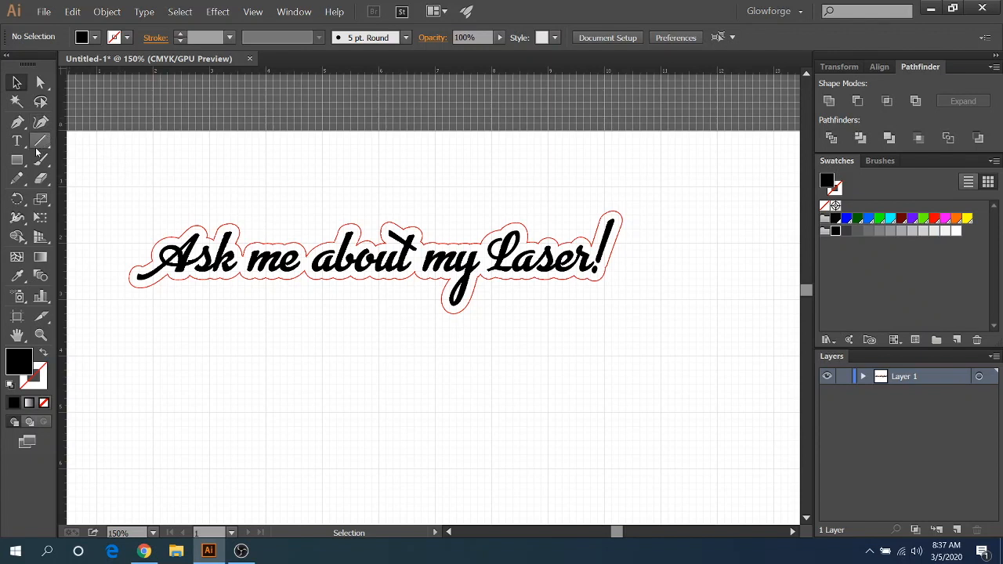
Draw an ellipse at the left end of the text with a red stroke and no fill
{"action": "left_click", "coordinate": [16, 160]}
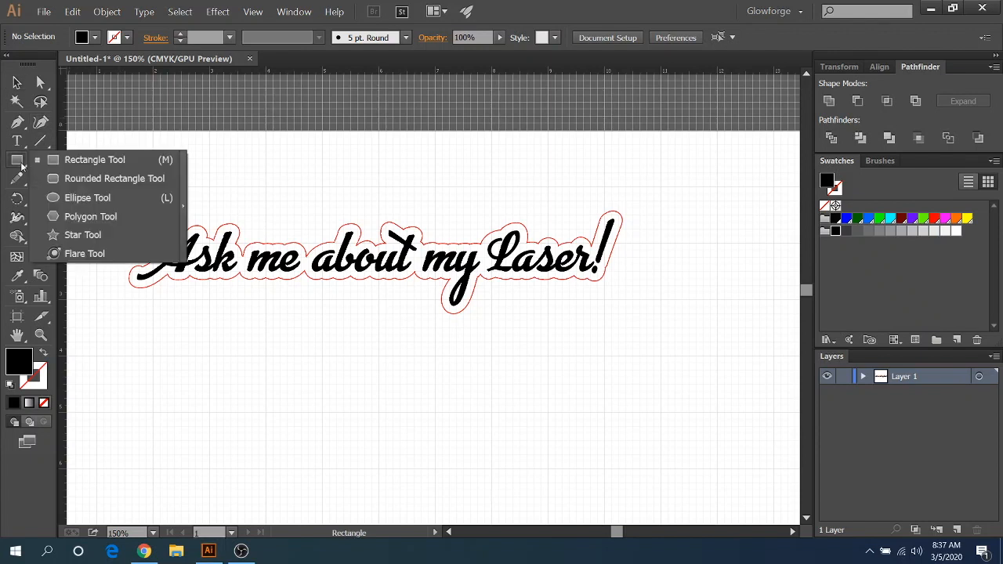
{"action": "mouse_move", "coordinate": [87, 188]}
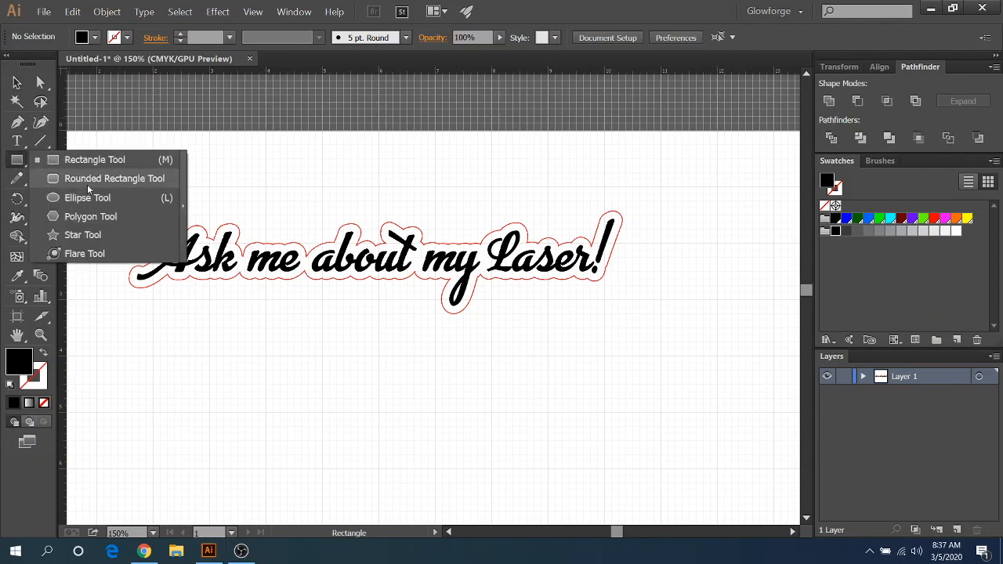
{"action": "mouse_move", "coordinate": [102, 197]}
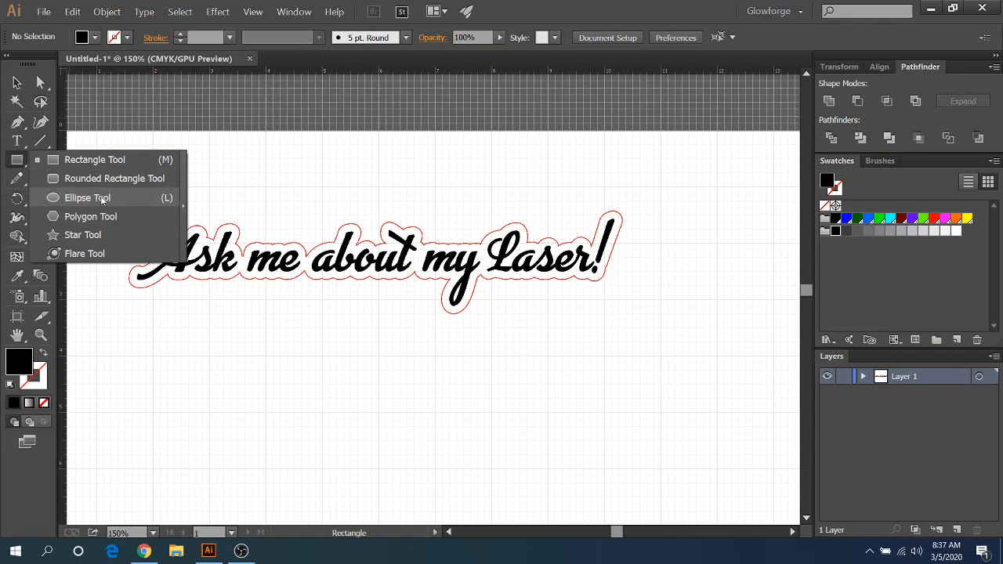
{"action": "left_click", "coordinate": [88, 198]}
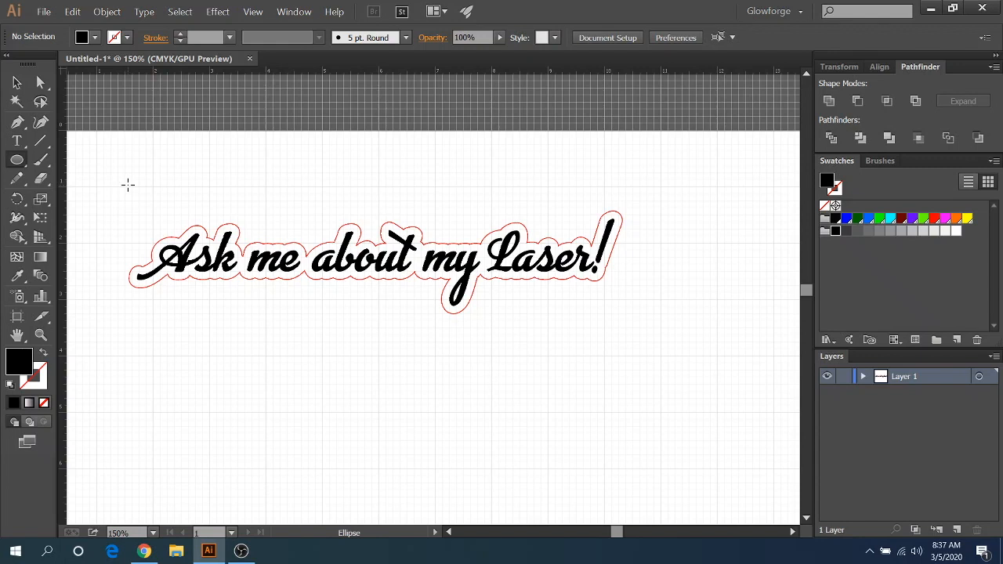
{"action": "mouse_move", "coordinate": [106, 185]}
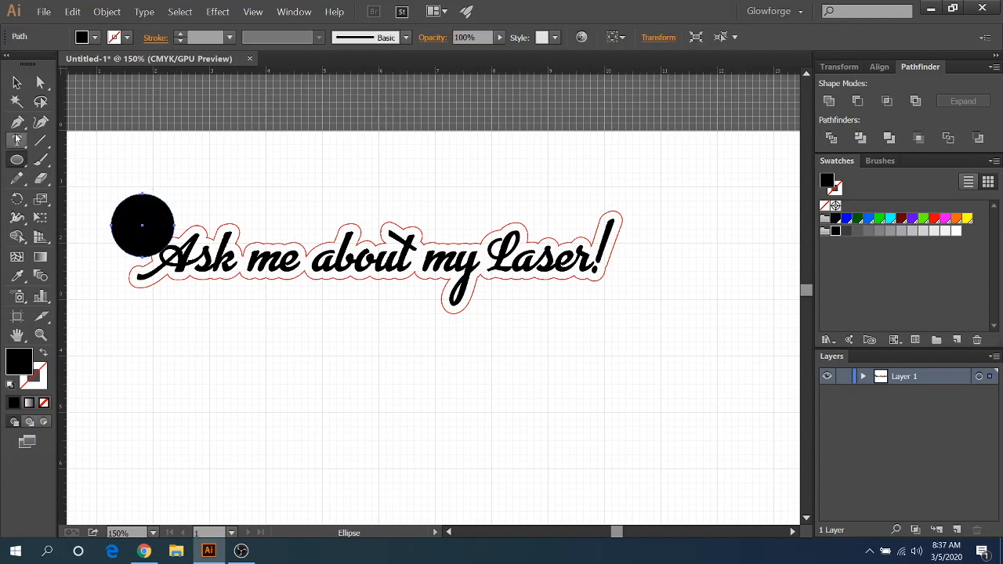
{"action": "left_click", "coordinate": [127, 37]}
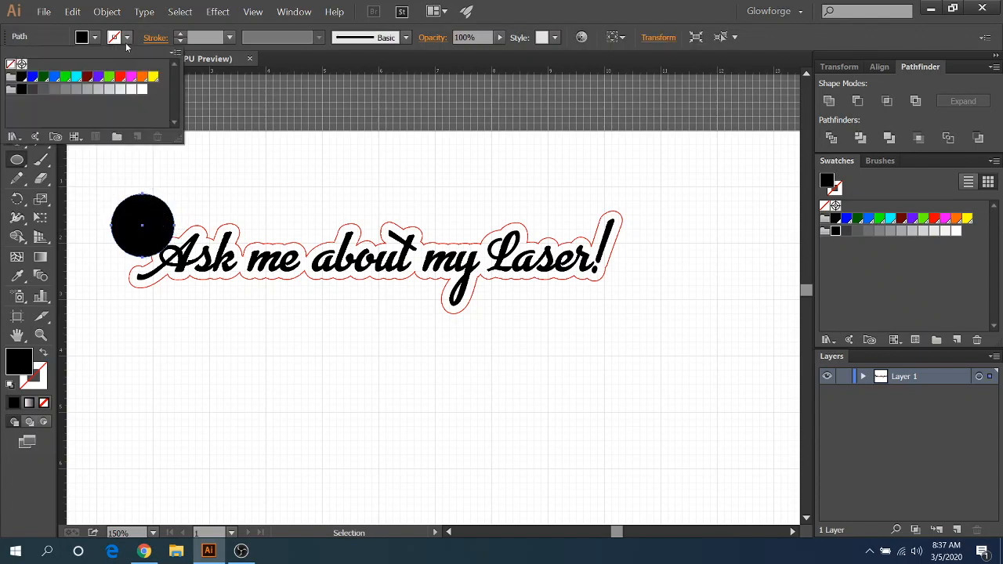
{"action": "left_click", "coordinate": [115, 37]}
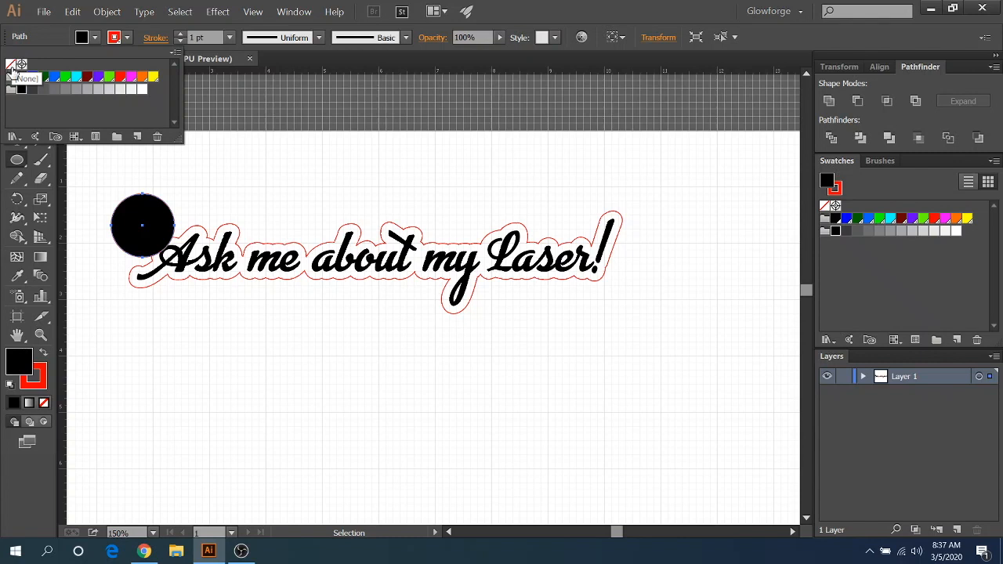
{"action": "left_click", "coordinate": [18, 63]}
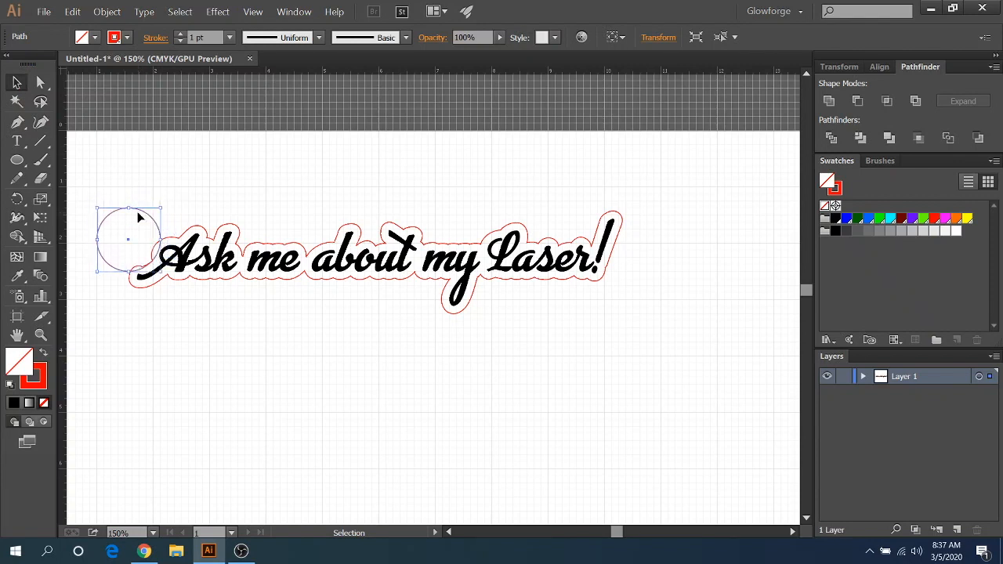
{"action": "mouse_move", "coordinate": [139, 218]}
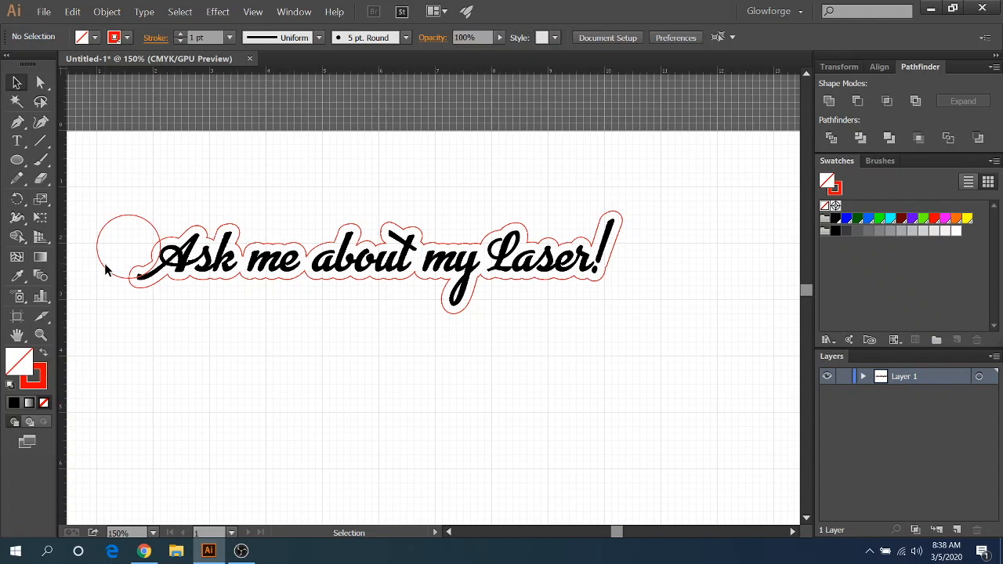
Select the loop circle together with the red offset cut line for uniting
{"action": "left_click", "coordinate": [125, 244]}
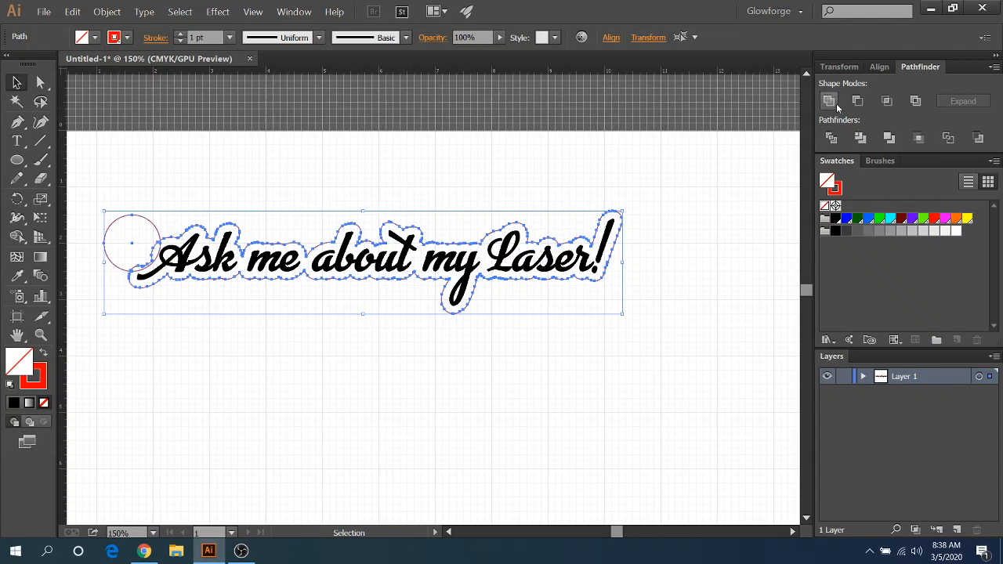
{"action": "mouse_move", "coordinate": [827, 100]}
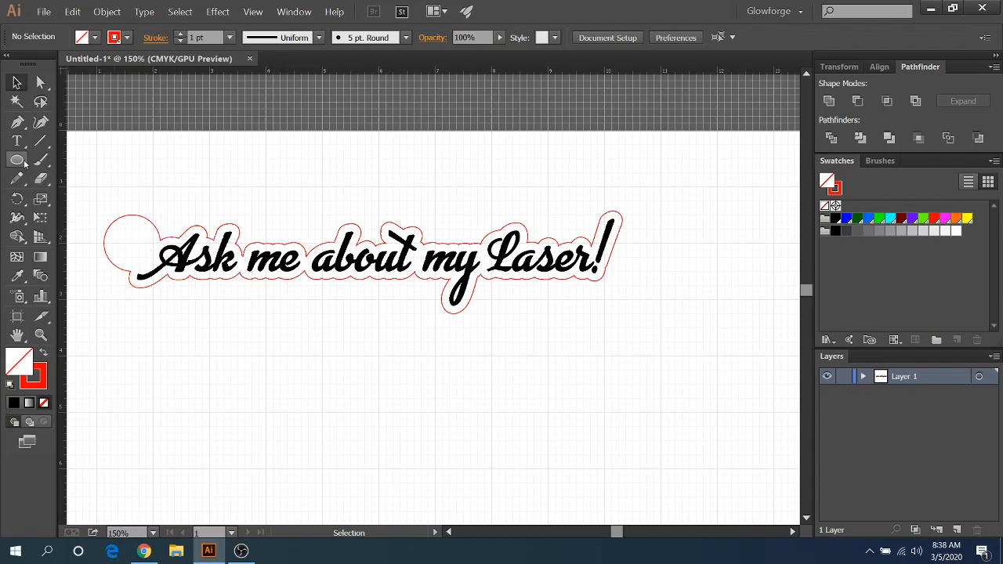
Draw a smaller red-outlined circle inside the keychain loop as its hole
{"action": "left_click", "coordinate": [16, 160]}
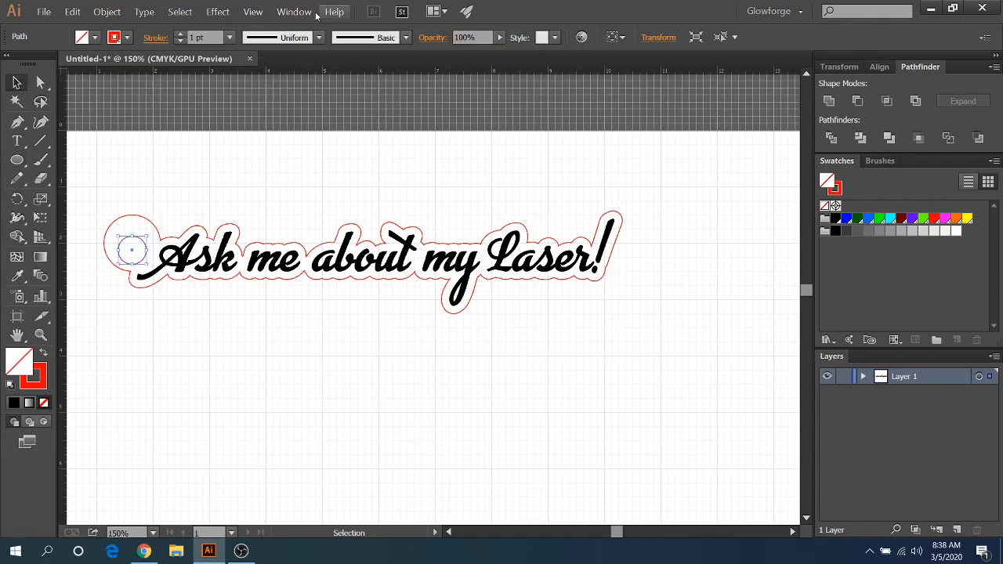
{"action": "left_click", "coordinate": [252, 11]}
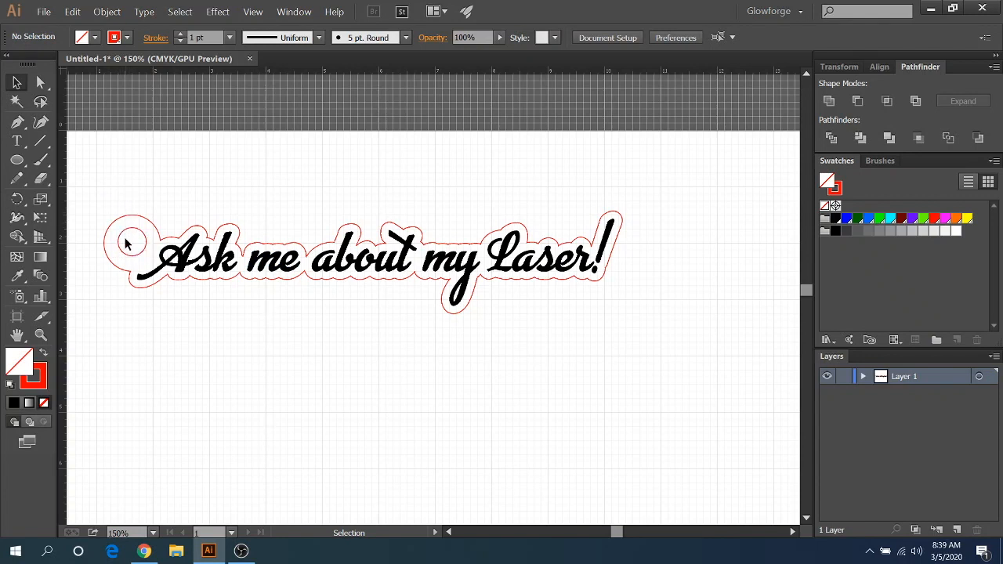
{"action": "mouse_move", "coordinate": [586, 339]}
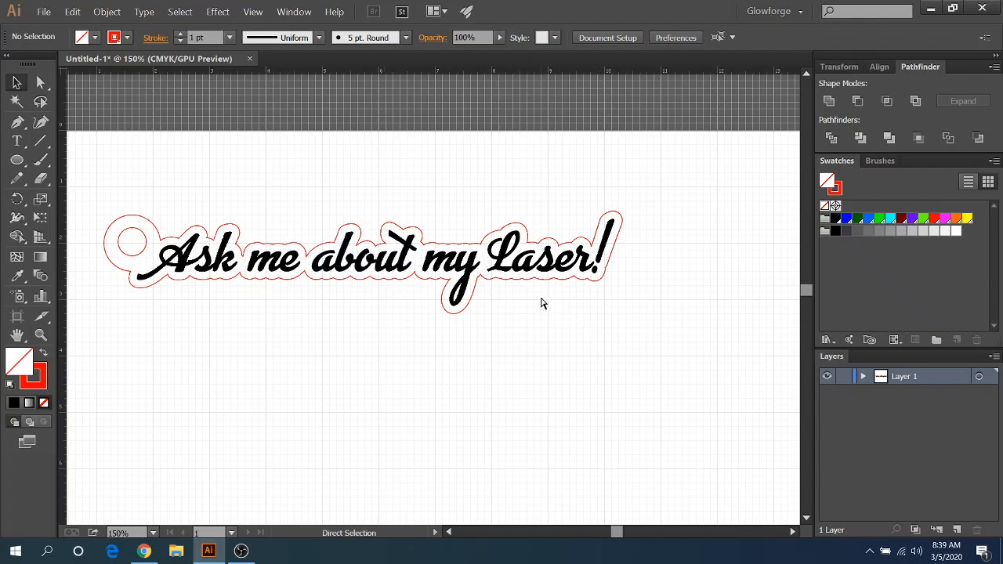
Undo back to before the loop circle, leaving only the plain red cut outline
{"action": "left_click", "coordinate": [122, 254]}
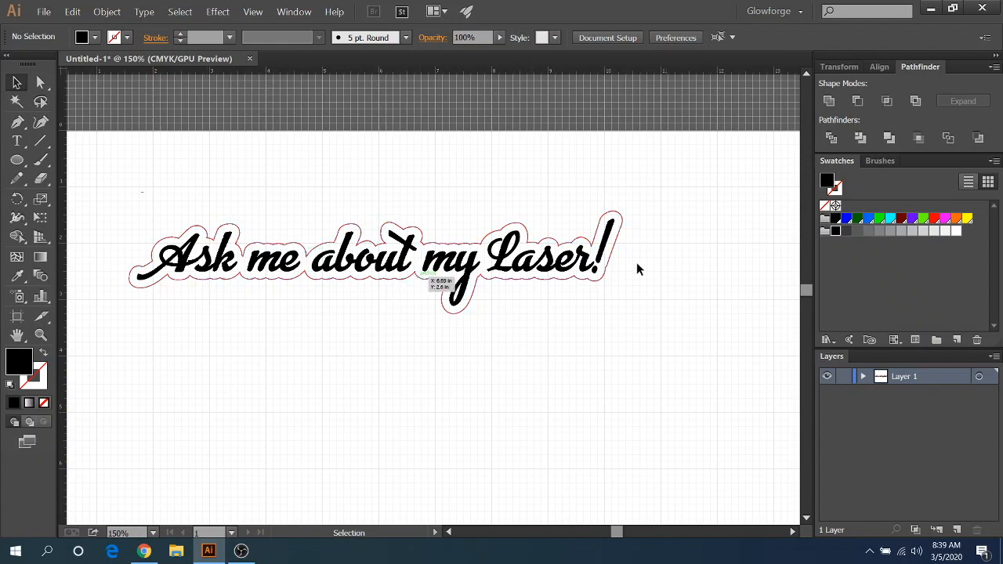
{"action": "mouse_move", "coordinate": [655, 336]}
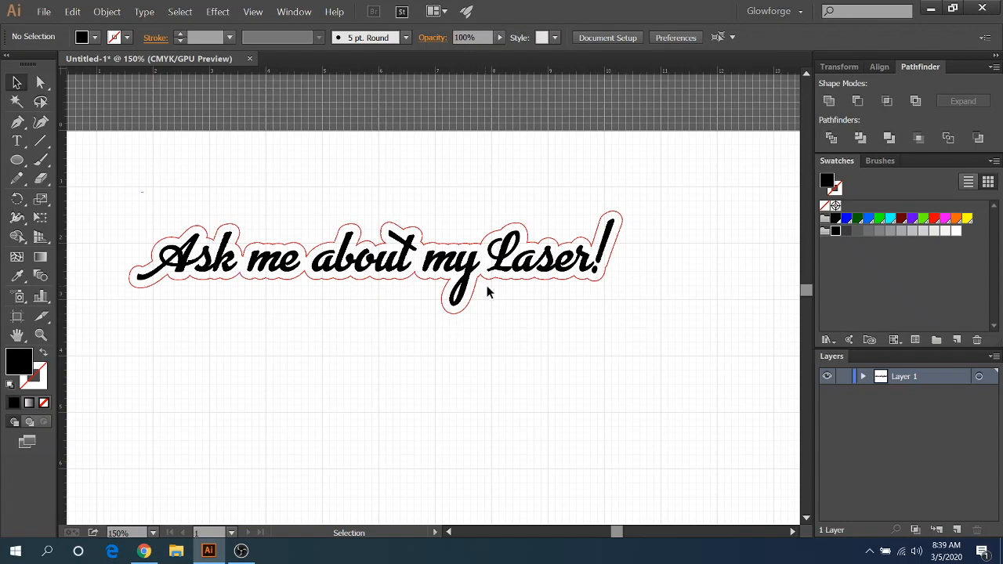
{"action": "mouse_move", "coordinate": [264, 266]}
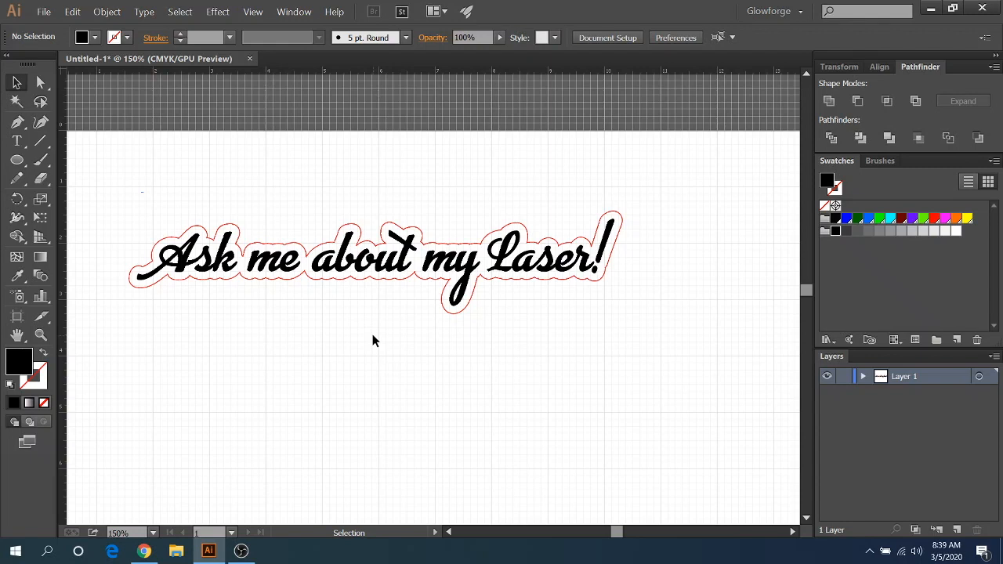
{"action": "mouse_move", "coordinate": [371, 335]}
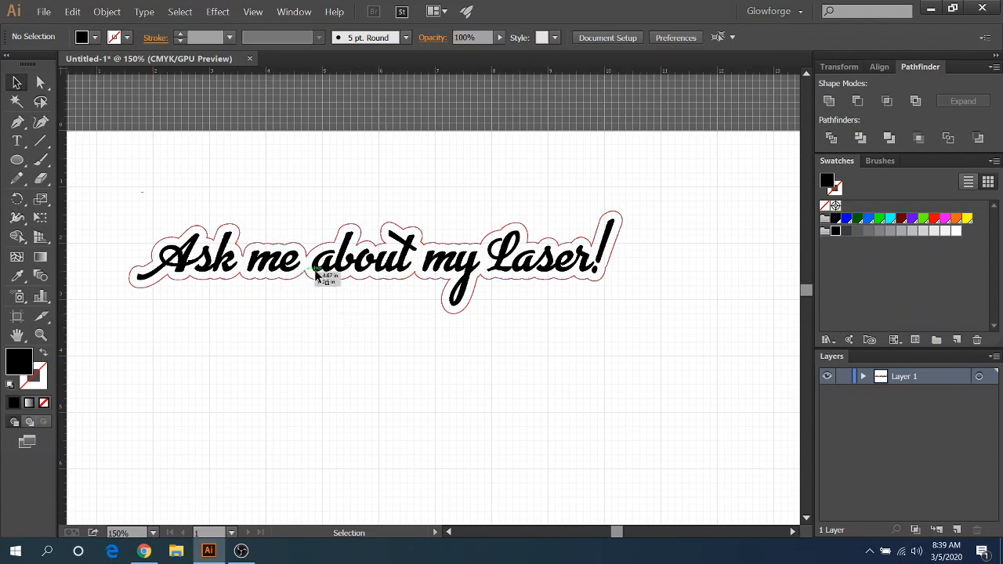
{"action": "mouse_move", "coordinate": [338, 307]}
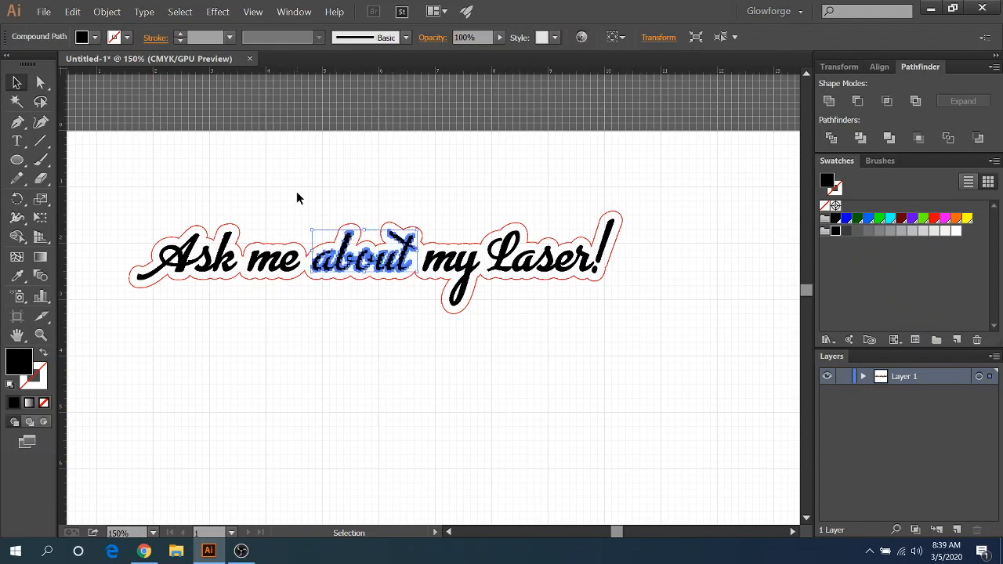
Alt-drag the selected text and cut line downward to place a duplicate below
{"action": "left_click", "coordinate": [439, 351]}
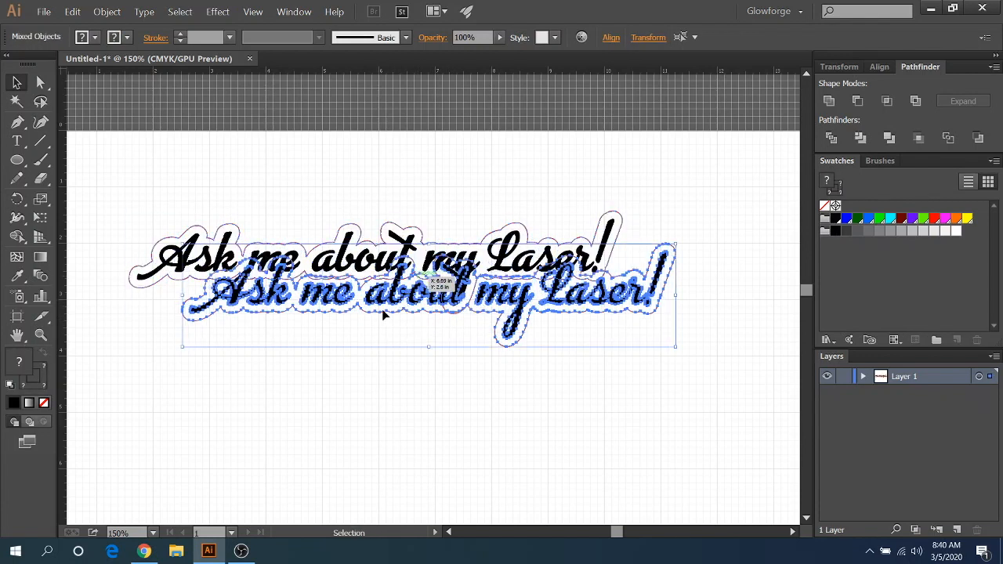
{"action": "left_click_drag", "start_coordinate": [384, 314], "coordinate": [307, 335]}
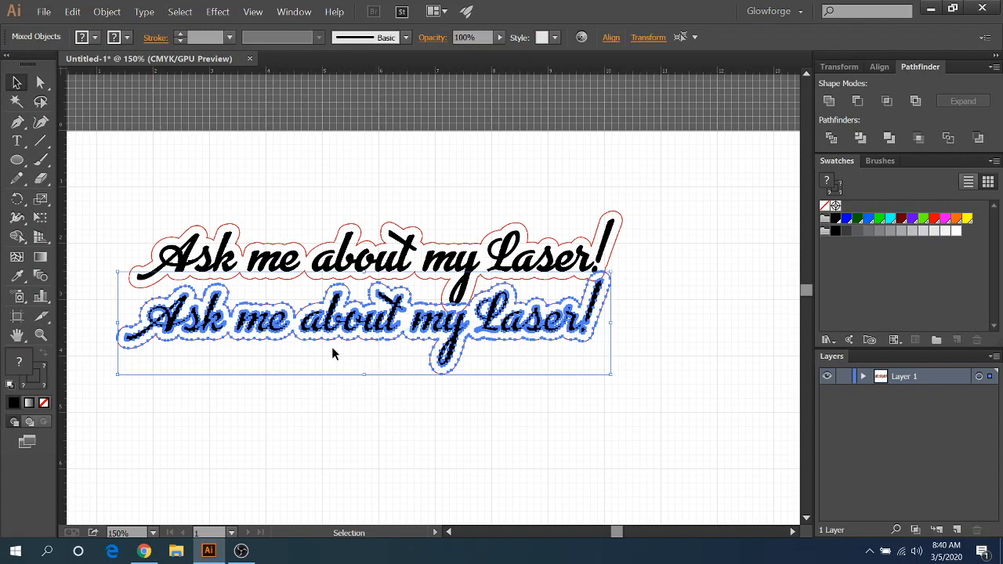
{"action": "mouse_move", "coordinate": [326, 285]}
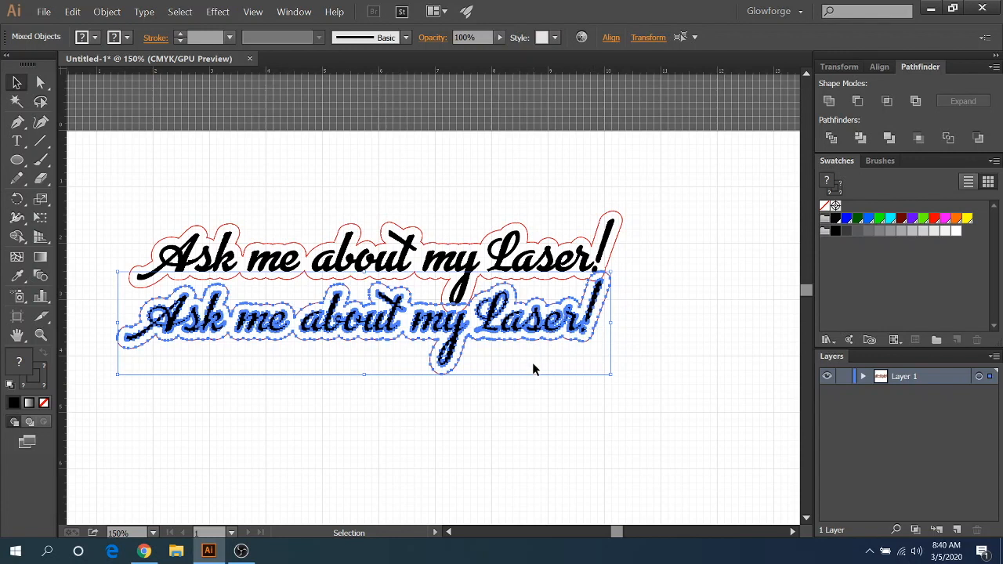
{"action": "mouse_move", "coordinate": [515, 352]}
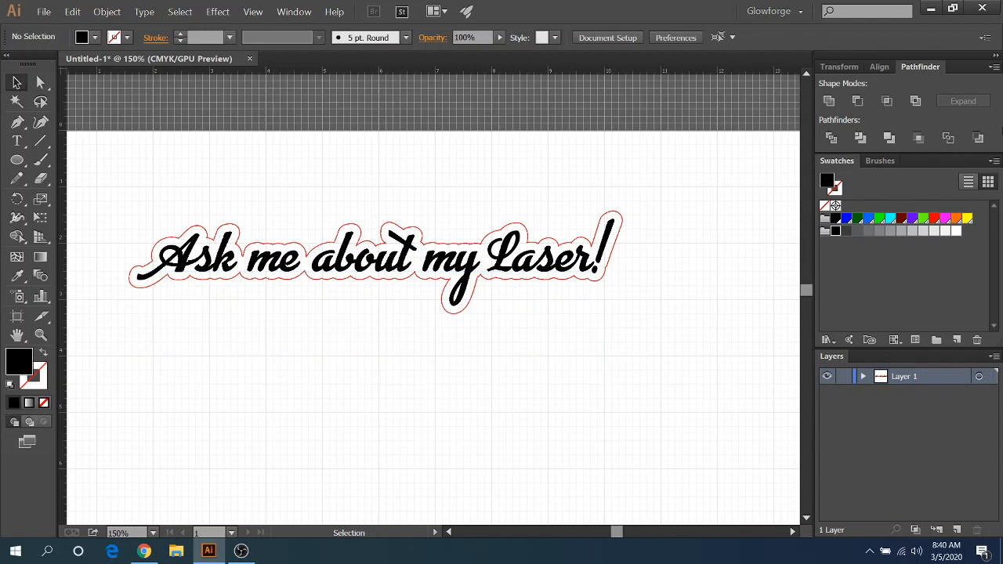
{"action": "mouse_move", "coordinate": [827, 100]}
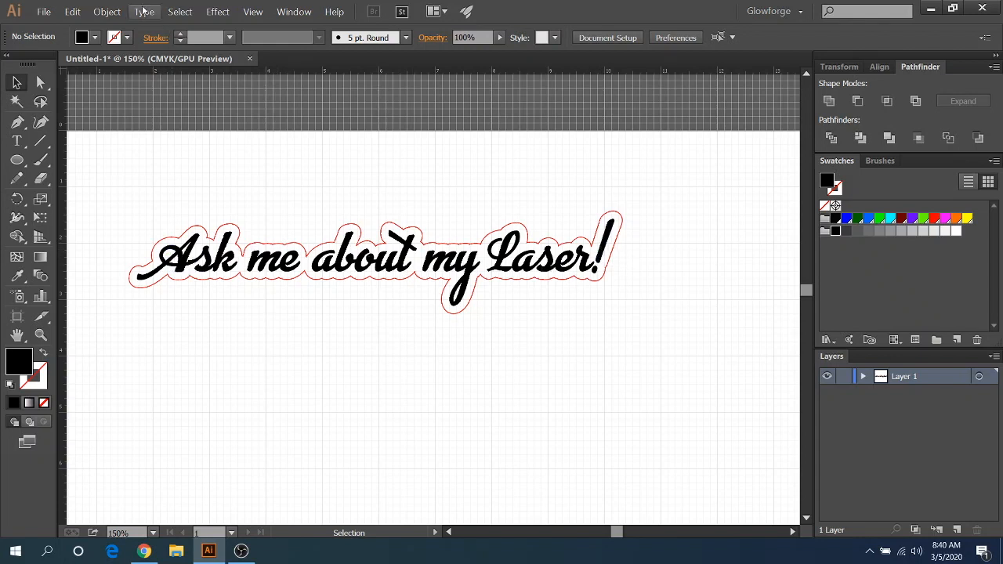
{"action": "left_click", "coordinate": [144, 13]}
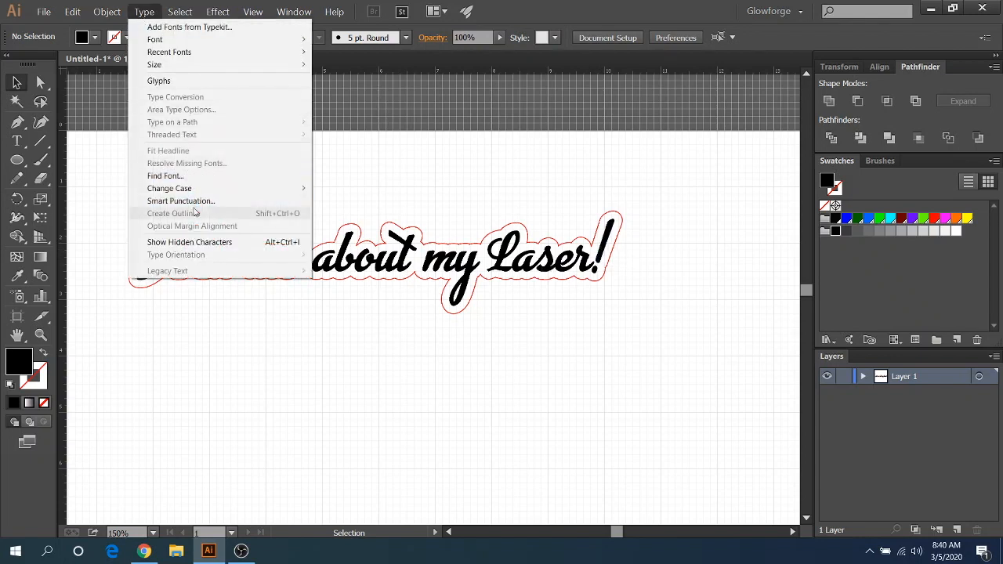
{"action": "mouse_move", "coordinate": [132, 219]}
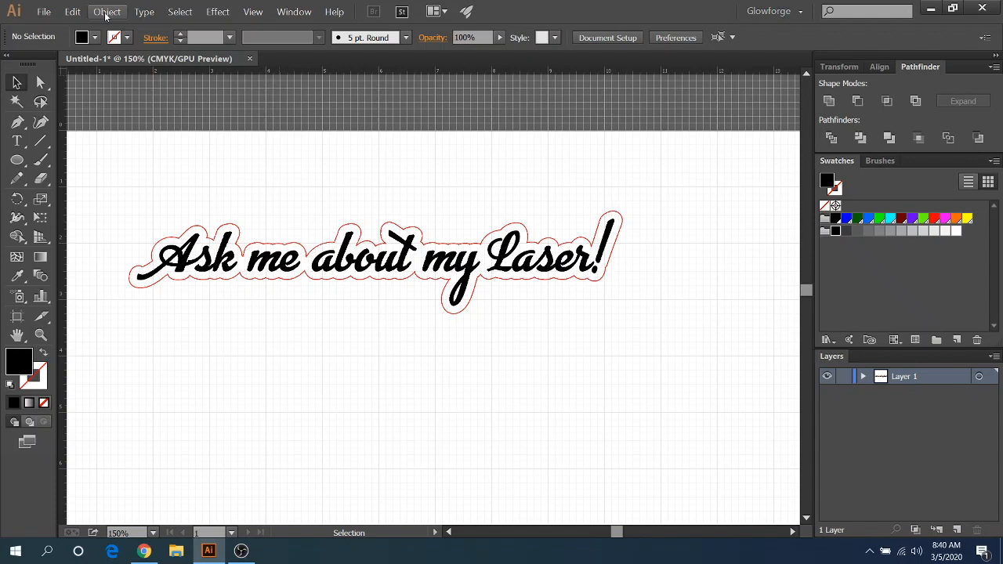
{"action": "left_click", "coordinate": [104, 12]}
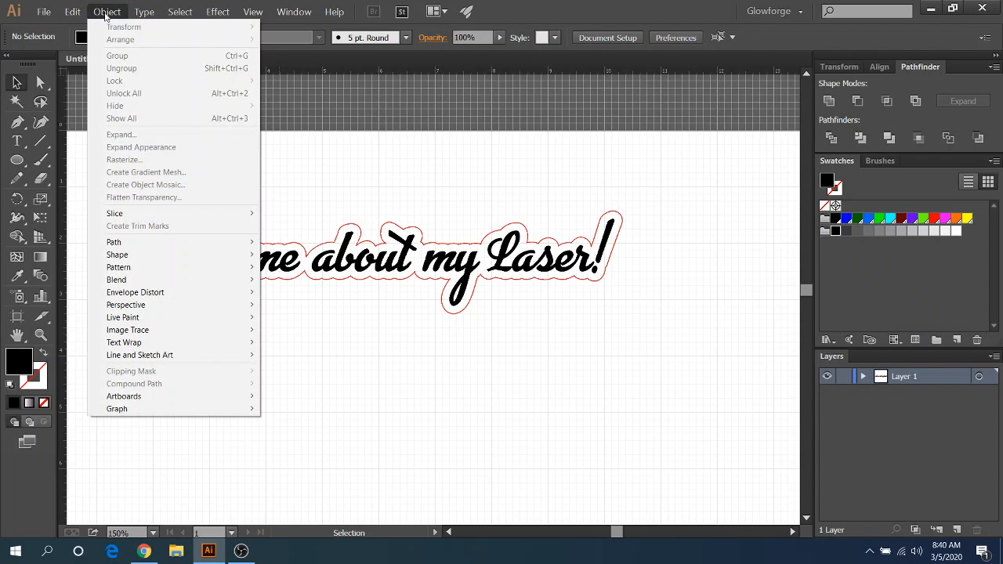
{"action": "mouse_move", "coordinate": [146, 171]}
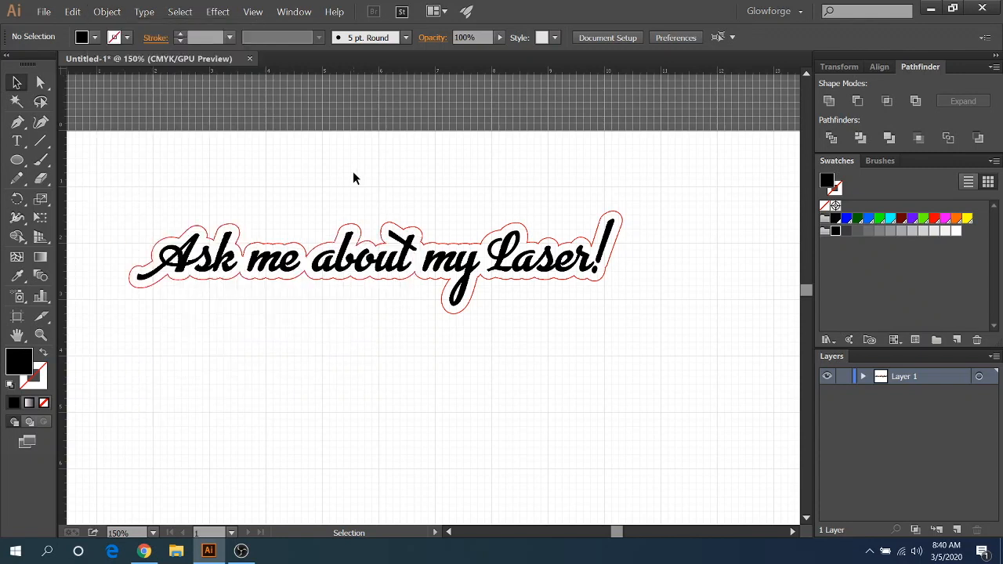
{"action": "mouse_move", "coordinate": [828, 100]}
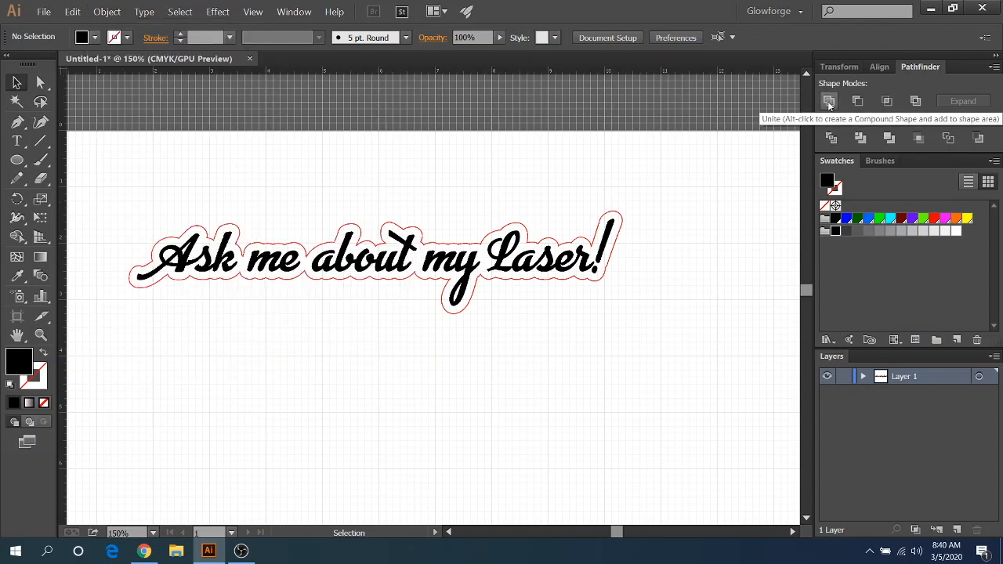